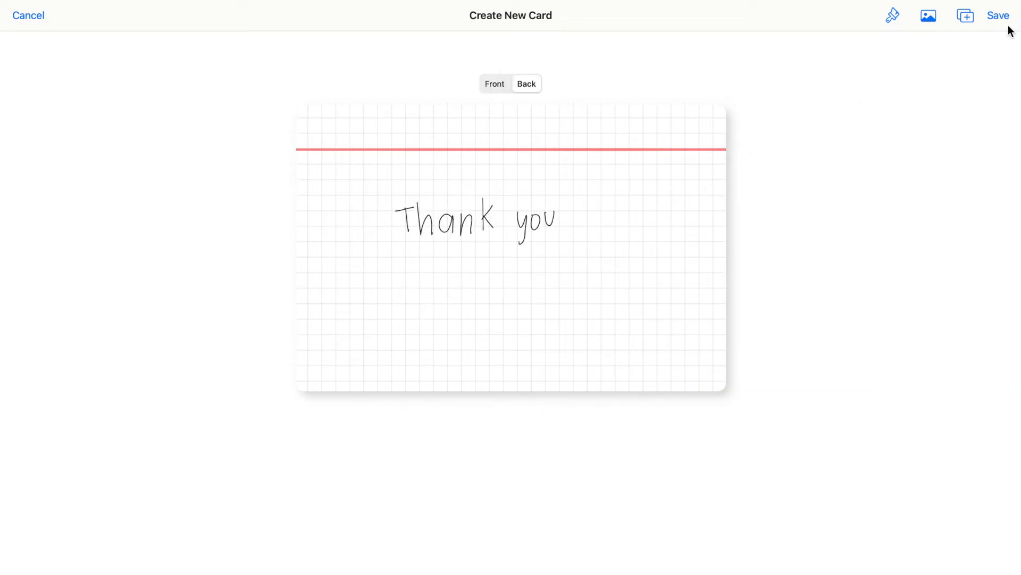
- Save the finished card, then draw a new colored handwritten card and save it to Greetings
{"action": "left_click", "coordinate": [998, 15]}
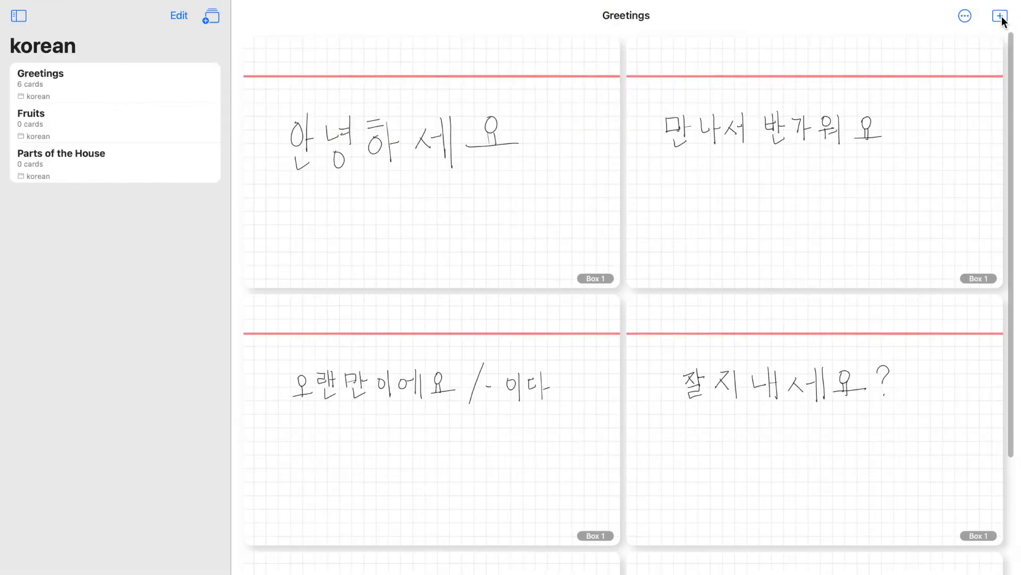
{"action": "mouse_move", "coordinate": [913, 199]}
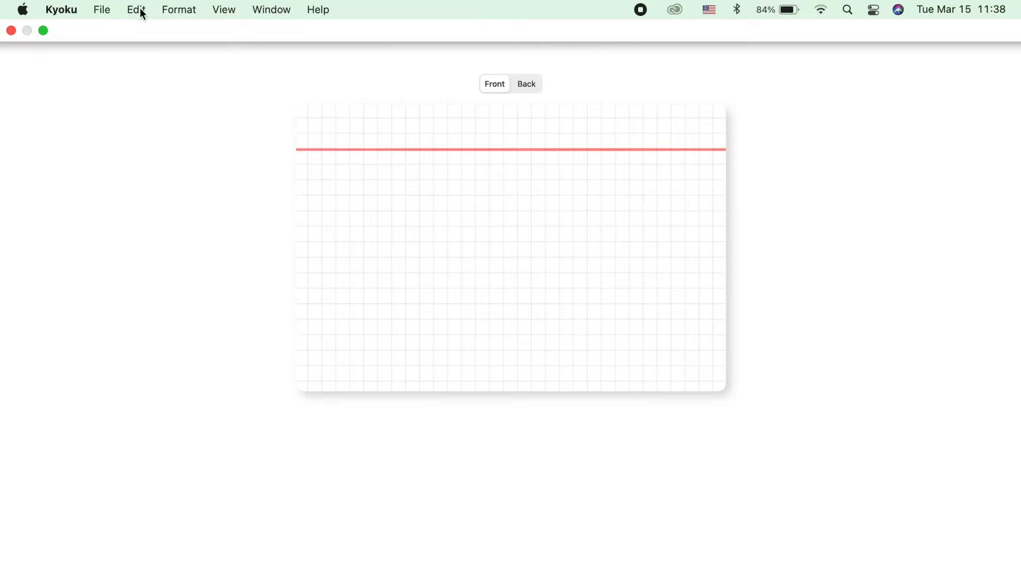
{"action": "left_click", "coordinate": [179, 9]}
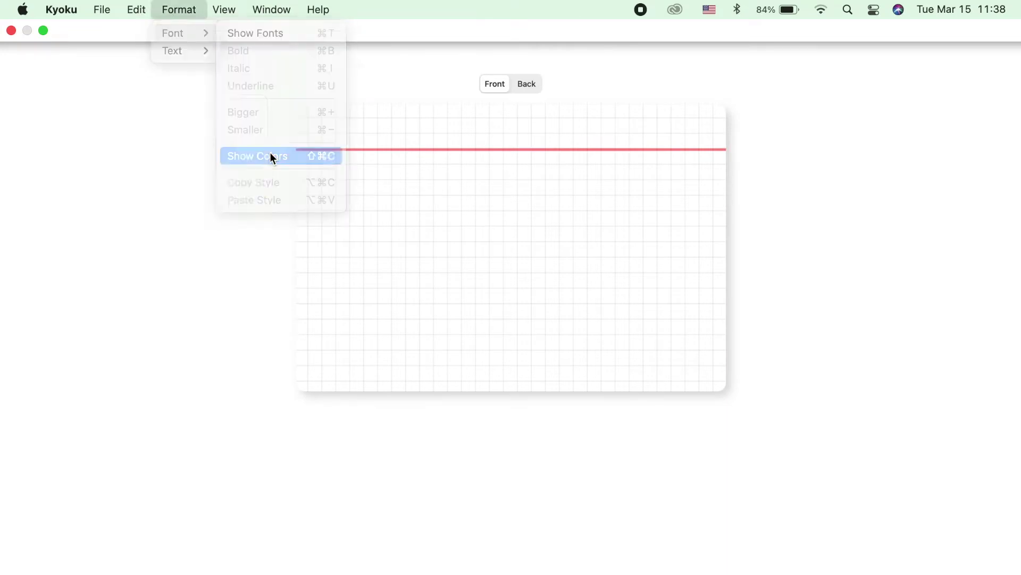
{"action": "left_click", "coordinate": [257, 155]}
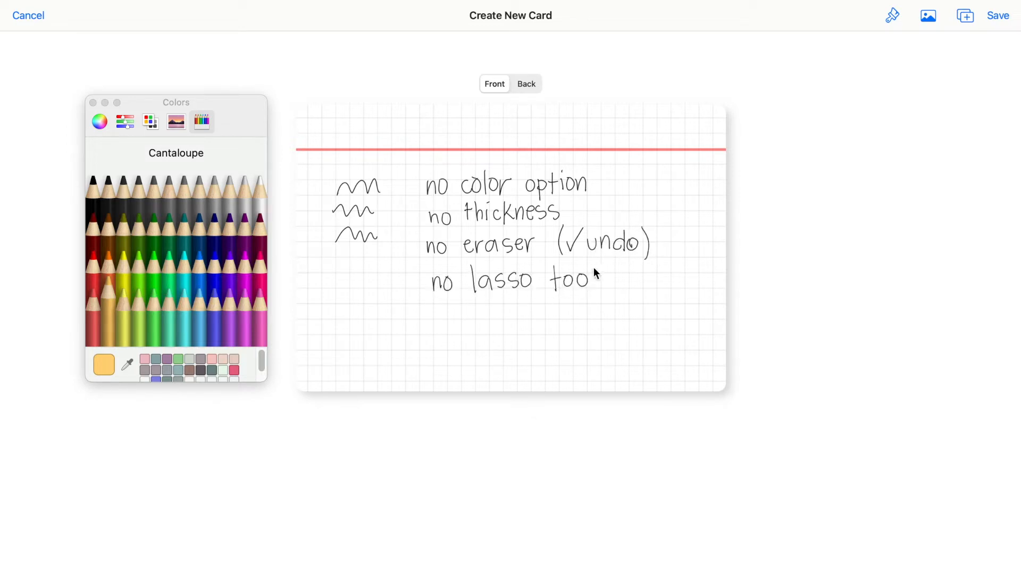
{"action": "type", "text": "l"}
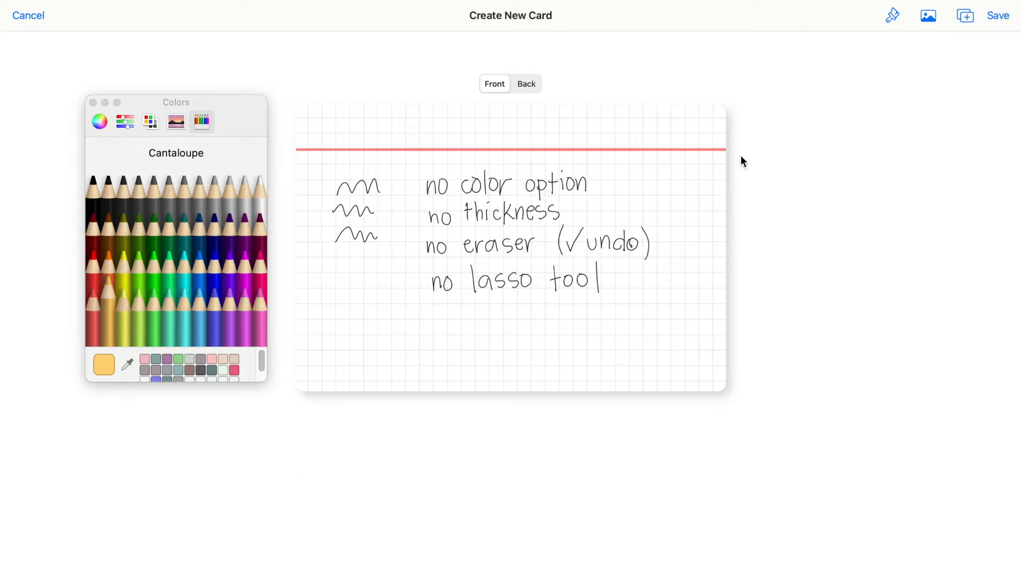
{"action": "left_click", "coordinate": [28, 15]}
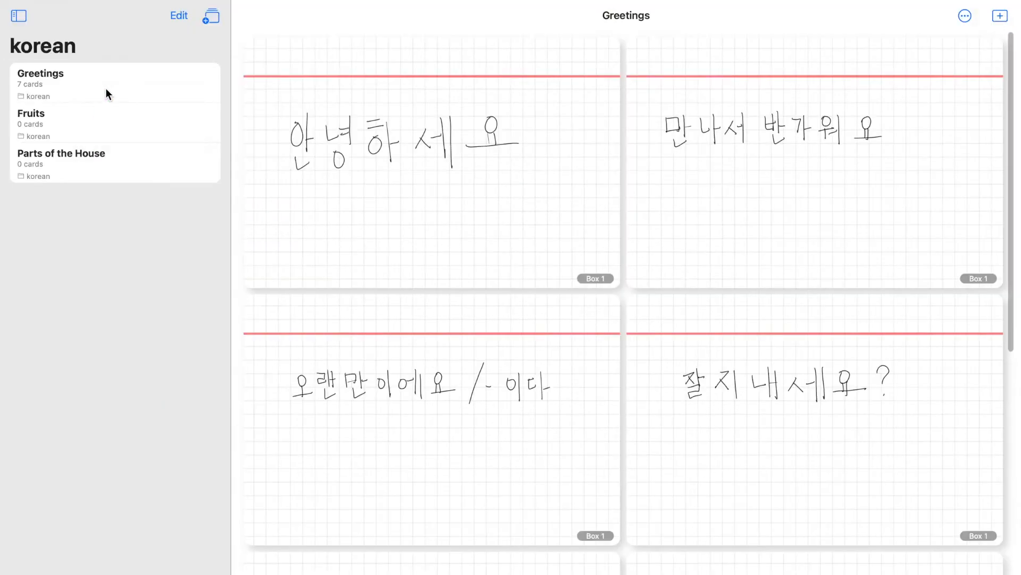
{"action": "left_click", "coordinate": [965, 16]}
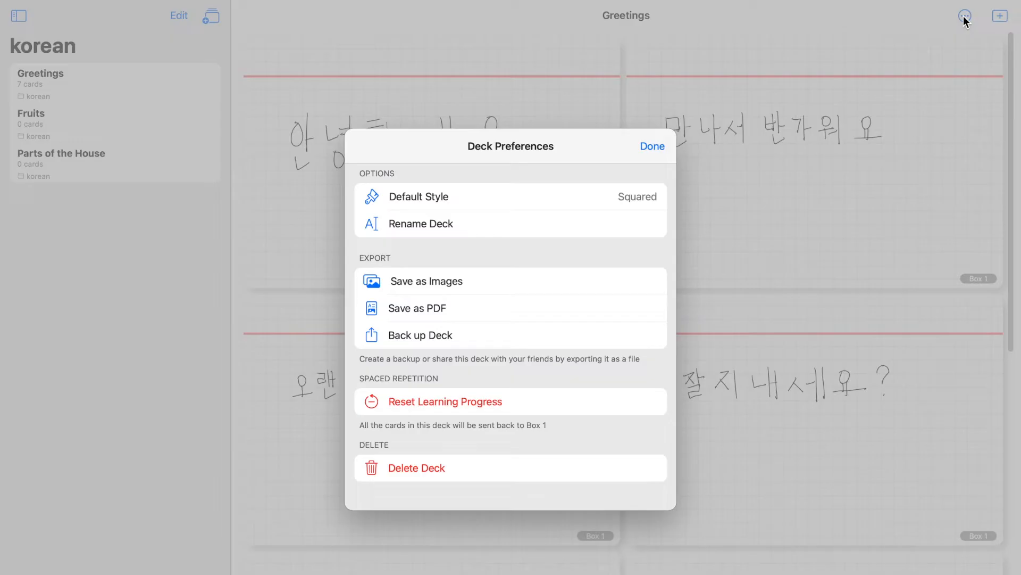
{"action": "mouse_move", "coordinate": [584, 193]}
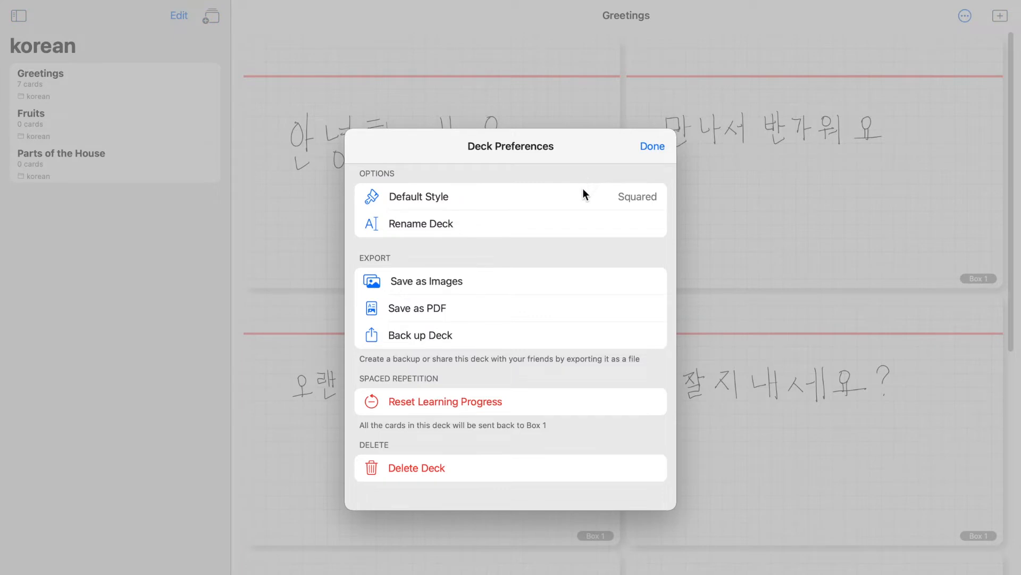
{"action": "left_click", "coordinate": [626, 196]}
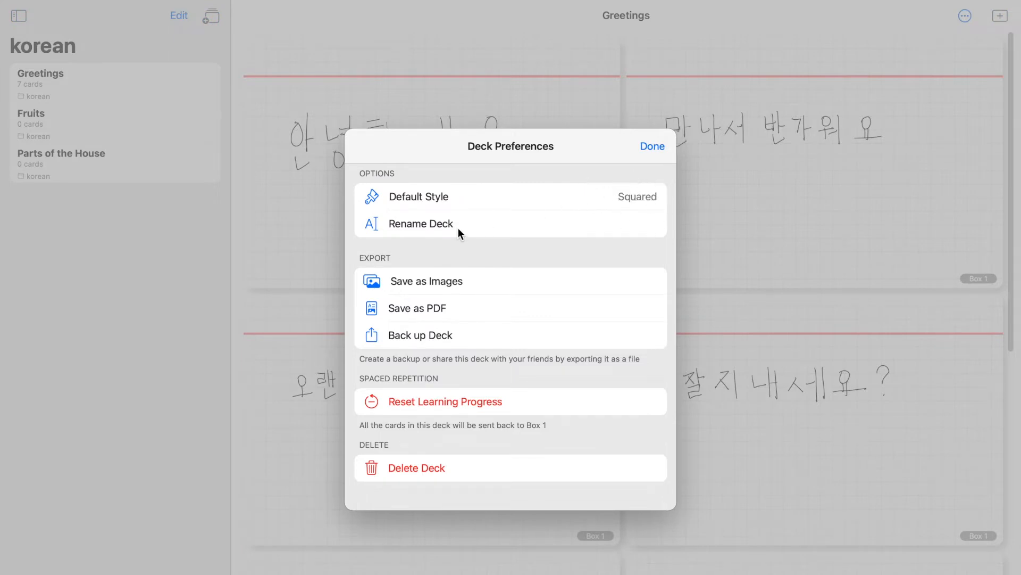
{"action": "left_click", "coordinate": [421, 223]}
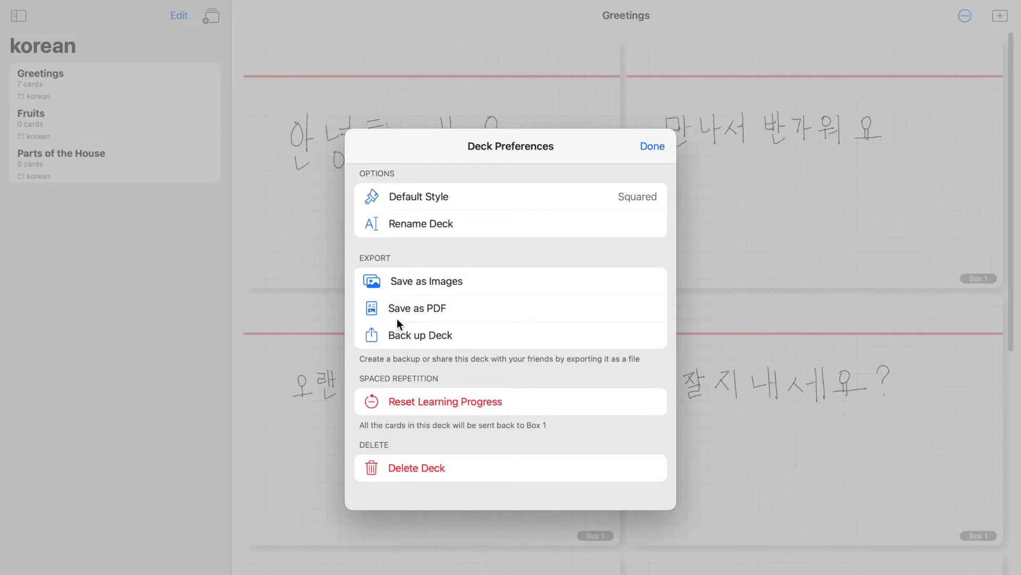
{"action": "mouse_move", "coordinate": [463, 338]}
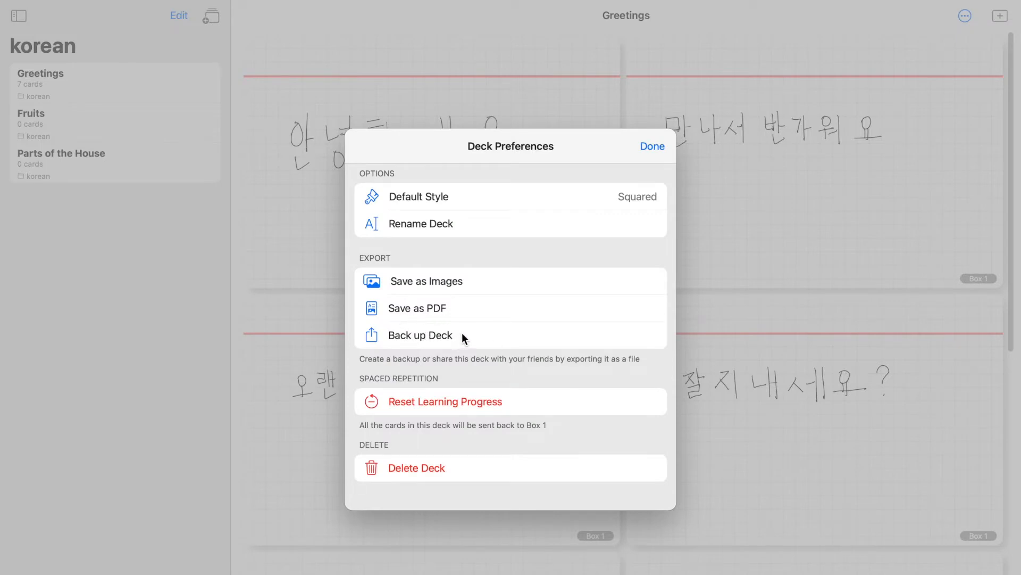
{"action": "mouse_move", "coordinate": [465, 477]}
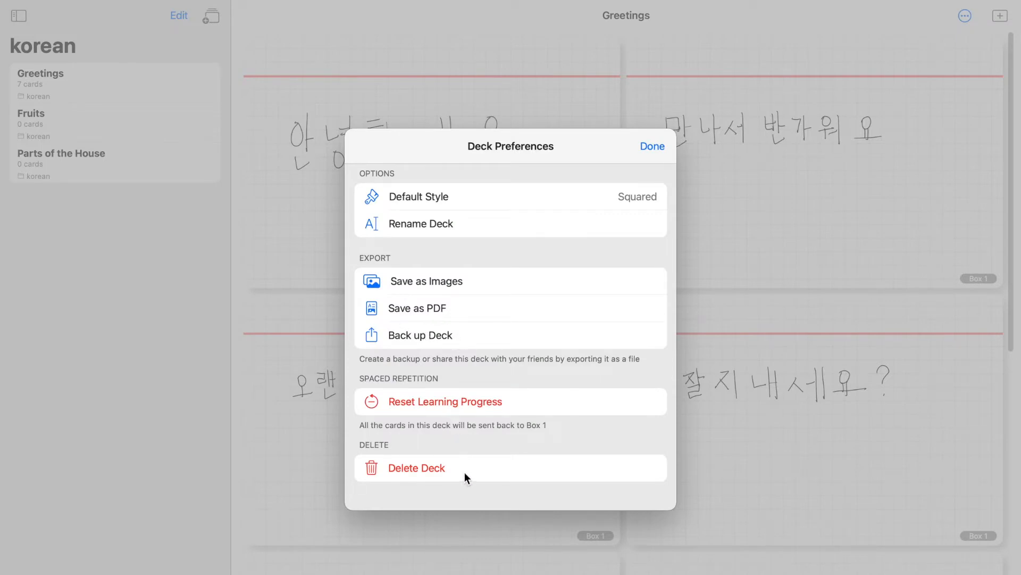
{"action": "mouse_move", "coordinate": [452, 308]}
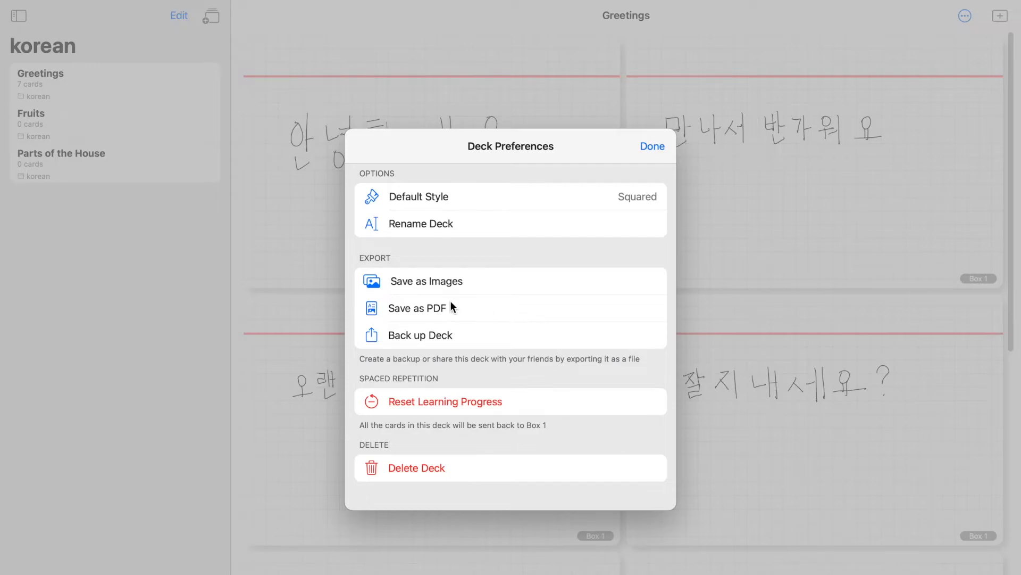
{"action": "left_click", "coordinate": [652, 146]}
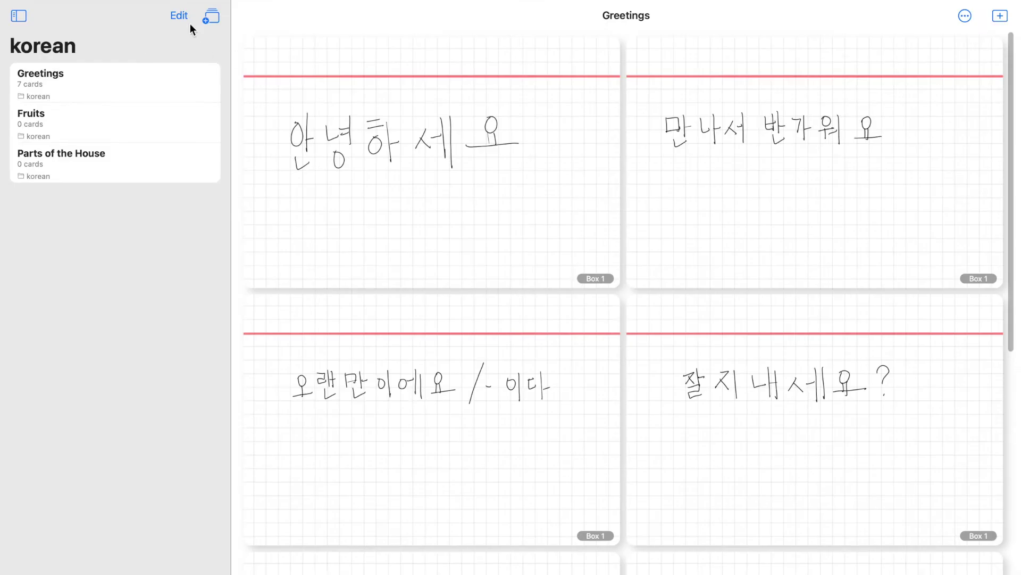
- Create a new deck named WBC in Hematology and start its first card
{"action": "left_click", "coordinate": [210, 16]}
{"action": "type", "text": "WBC"}
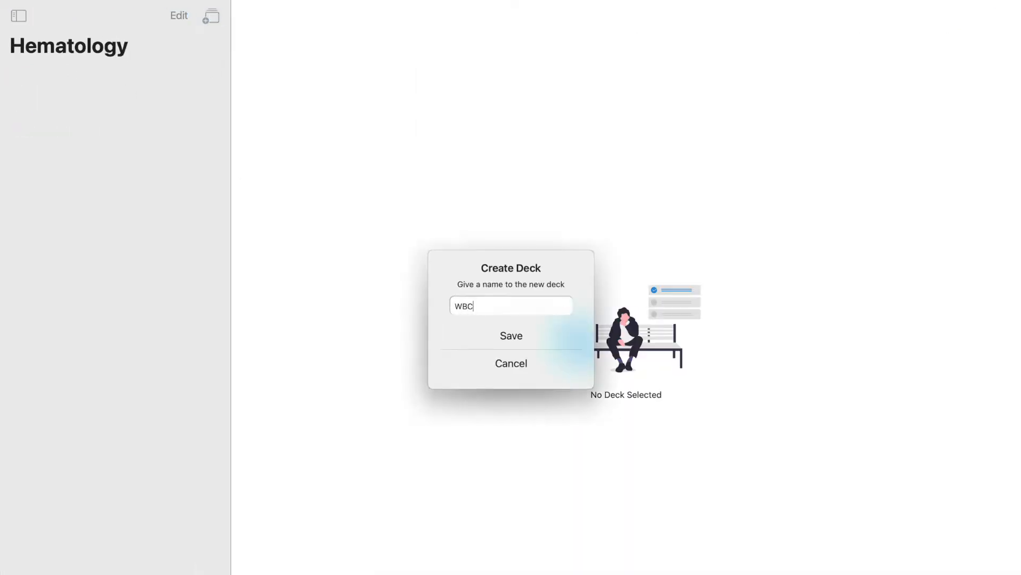
{"action": "left_click", "coordinate": [511, 336]}
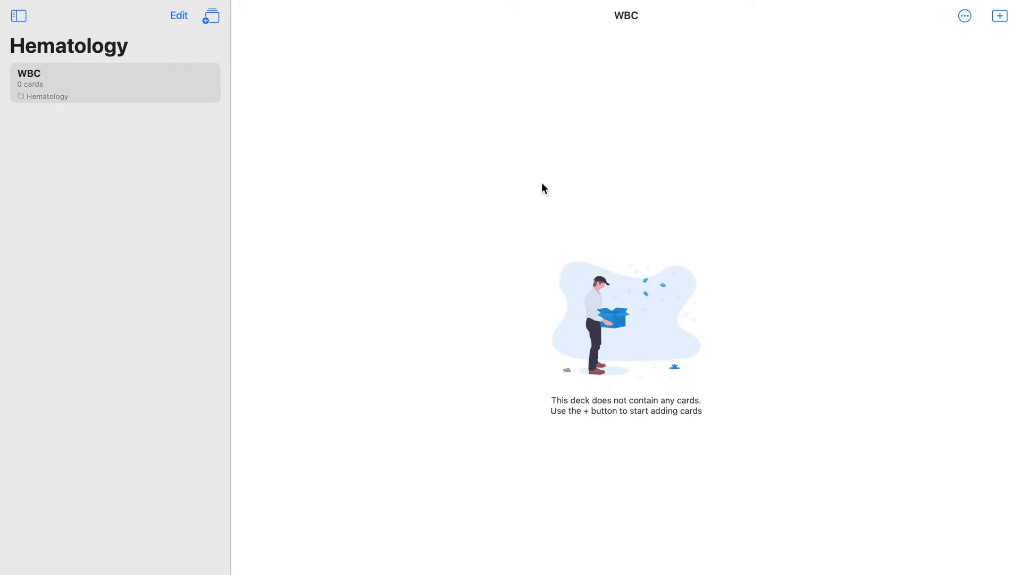
{"action": "left_click", "coordinate": [1000, 16]}
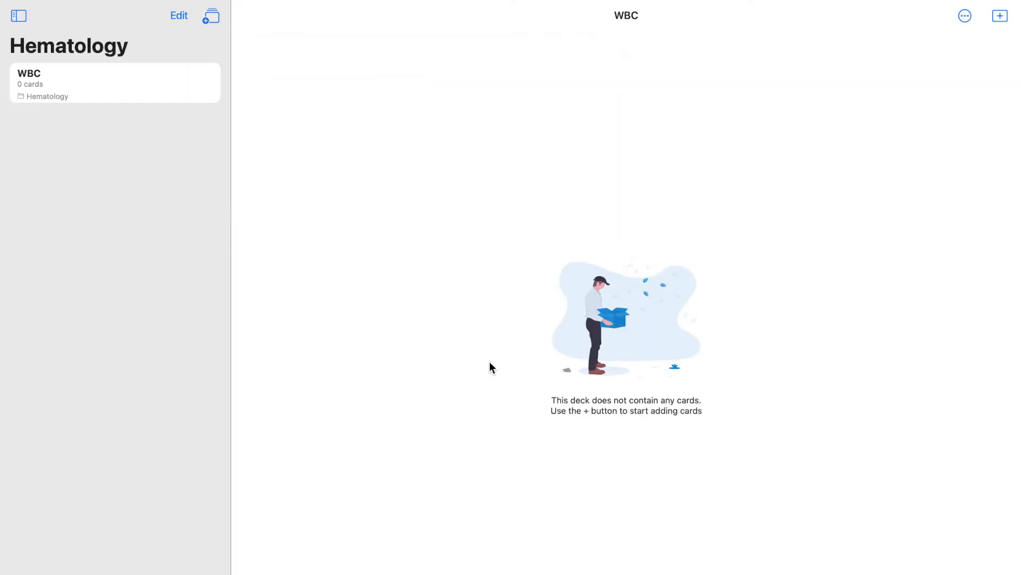
{"action": "left_click", "coordinate": [966, 16]}
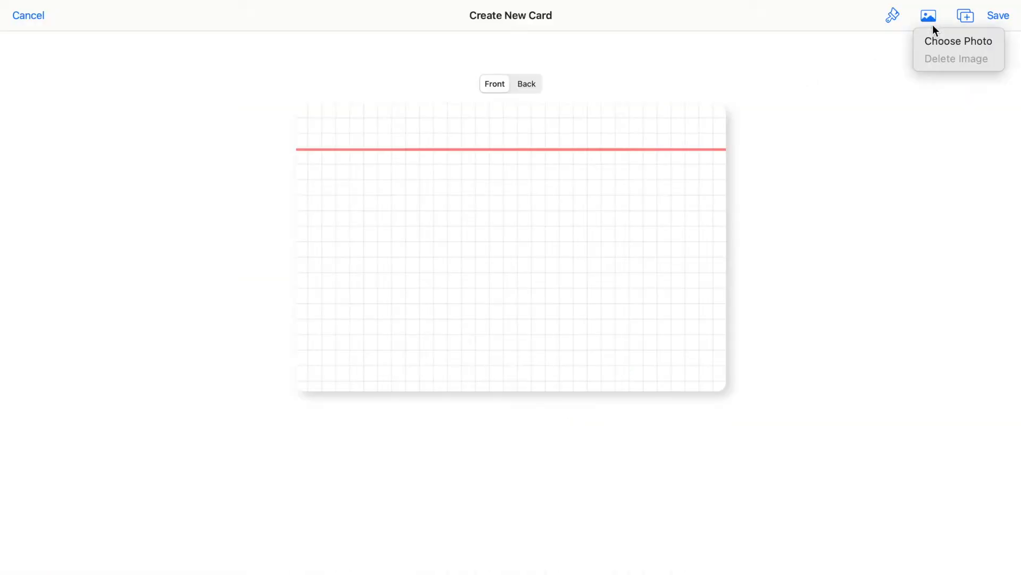
- Place a blood-smear photo from the 'cells' search on the card front and label it
{"action": "left_click", "coordinate": [959, 42]}
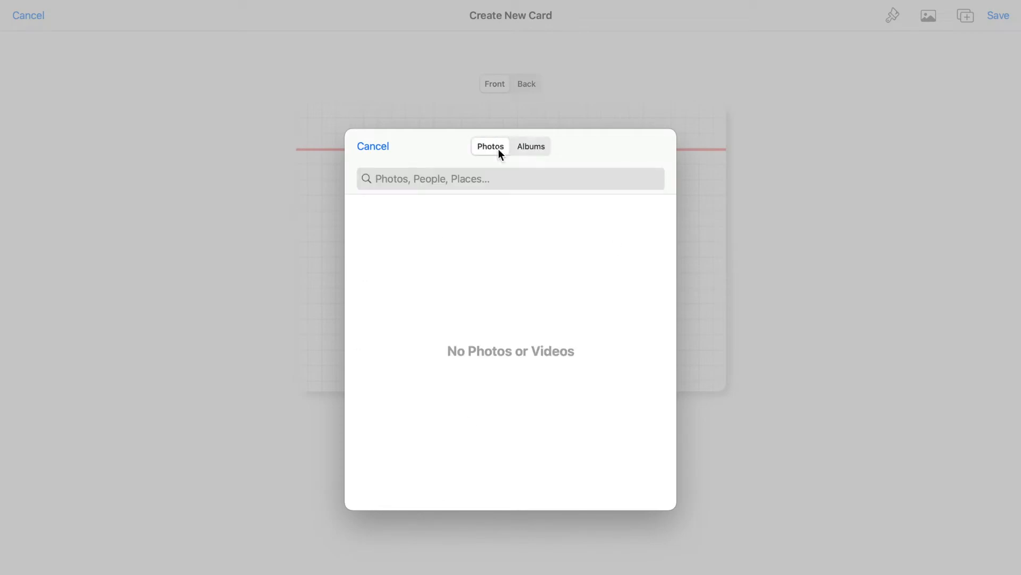
{"action": "type", "text": "cells"}
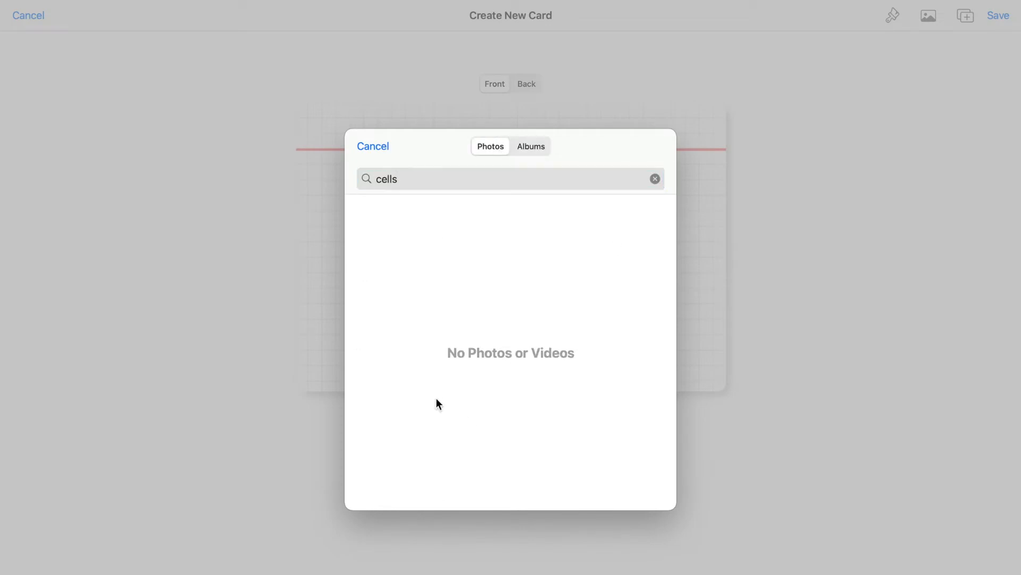
{"action": "left_click", "coordinate": [372, 146]}
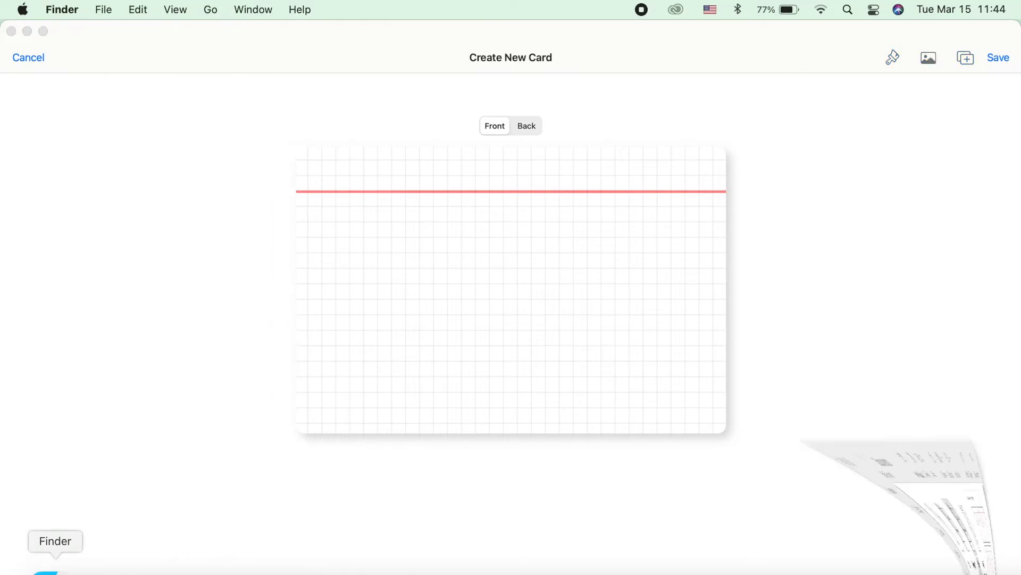
{"action": "left_click", "coordinate": [928, 58]}
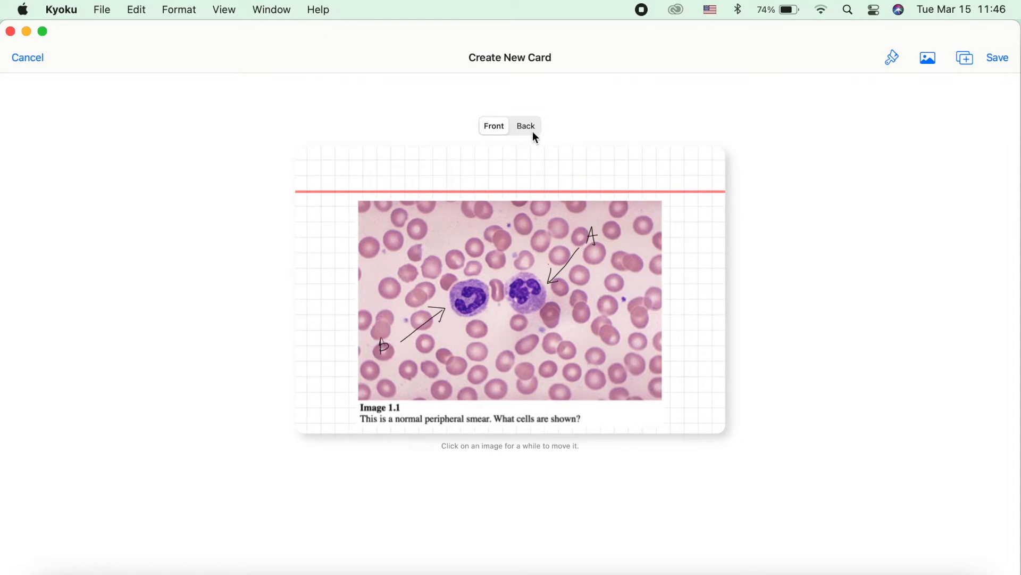
- Handwrite the back answer naming A as Segmented Neutrophil, flipping between front and back
{"action": "left_click", "coordinate": [524, 126]}
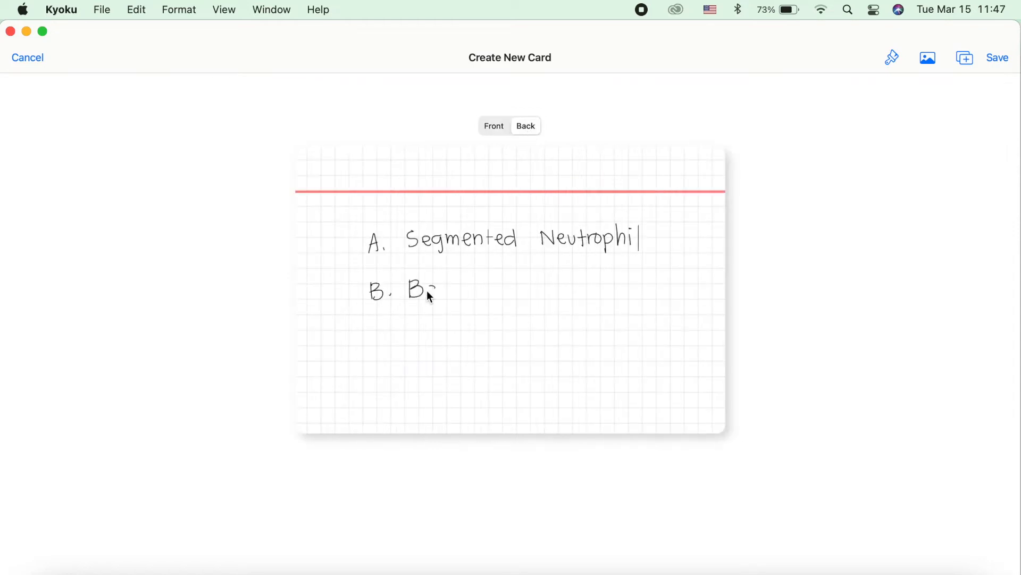
{"action": "left_click", "coordinate": [525, 126]}
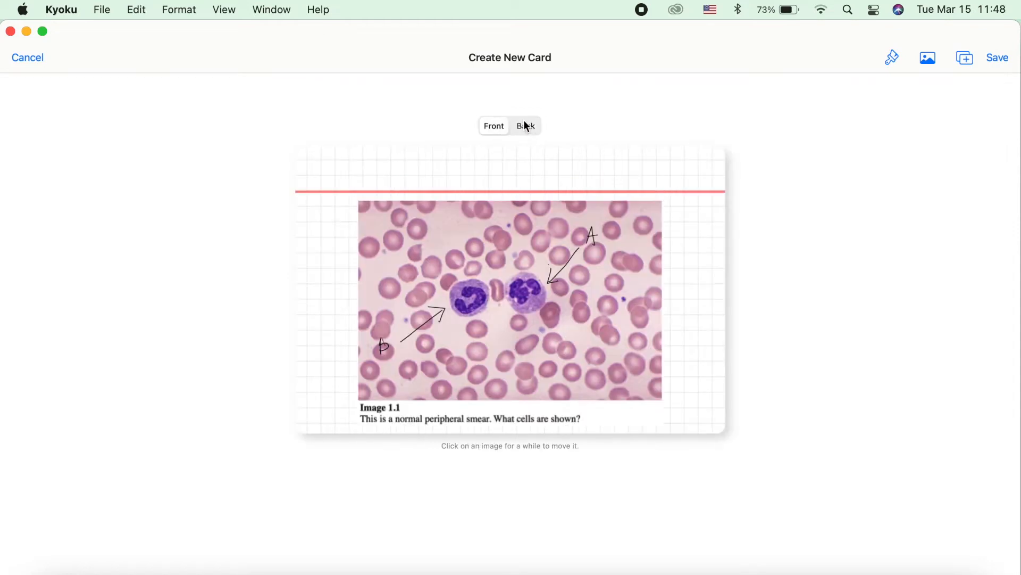
{"action": "left_click", "coordinate": [927, 58]}
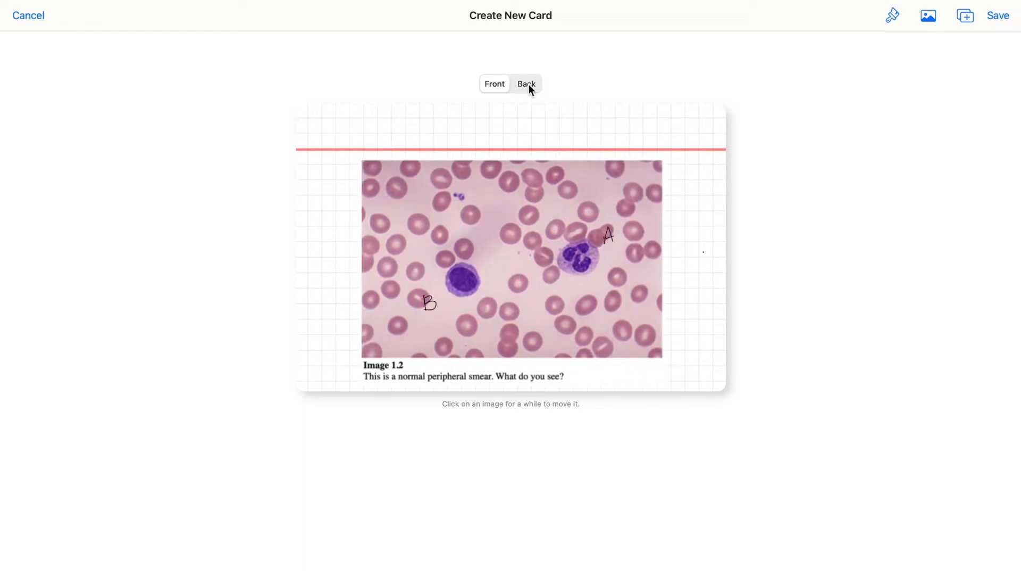
{"action": "left_click", "coordinate": [525, 83]}
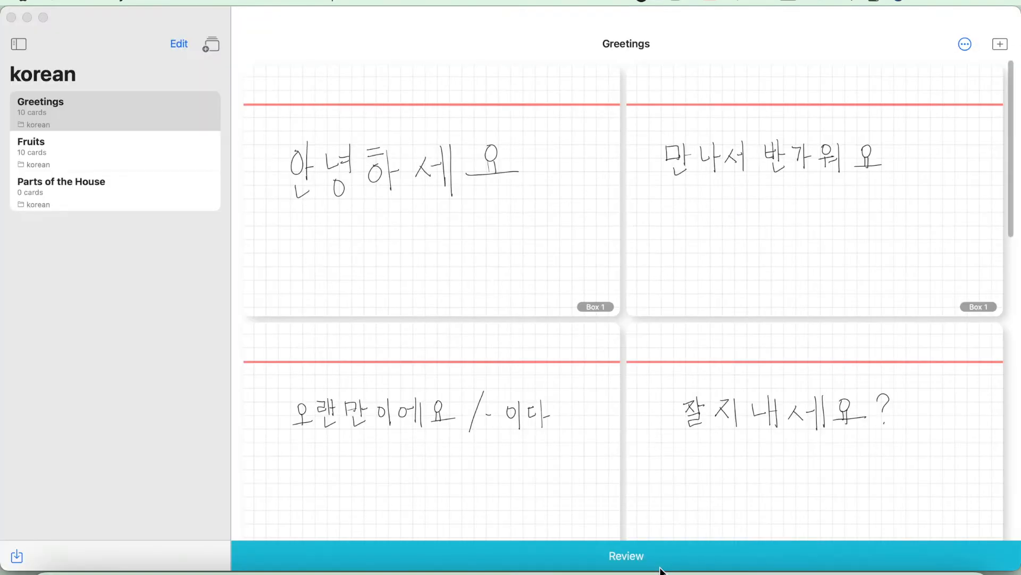
- Bring up the Greetings deck's Select Training Set options
{"action": "scroll", "scroll_direction": "up", "scroll_amount": 3}
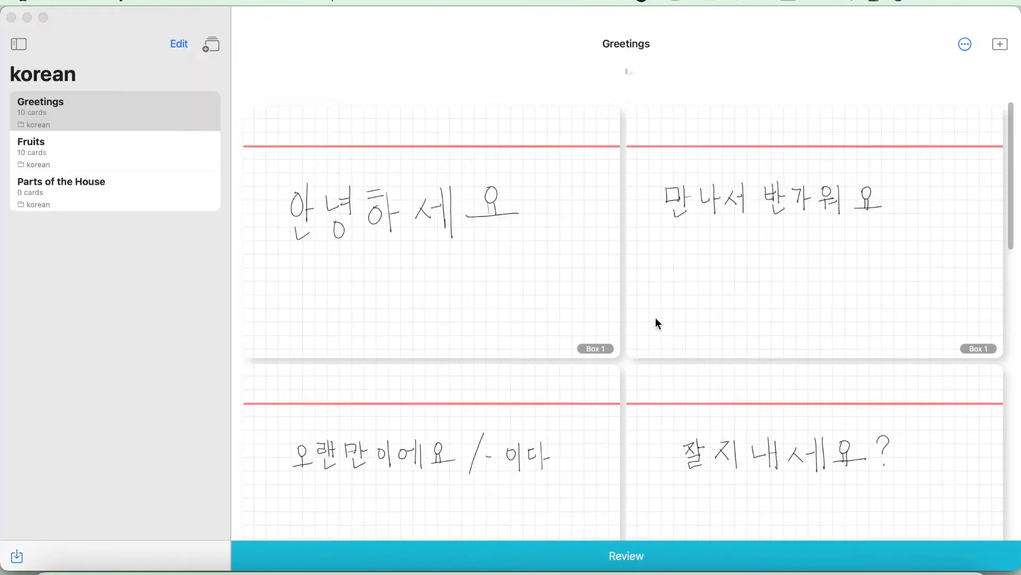
{"action": "scroll", "scroll_direction": "down", "scroll_amount": 3}
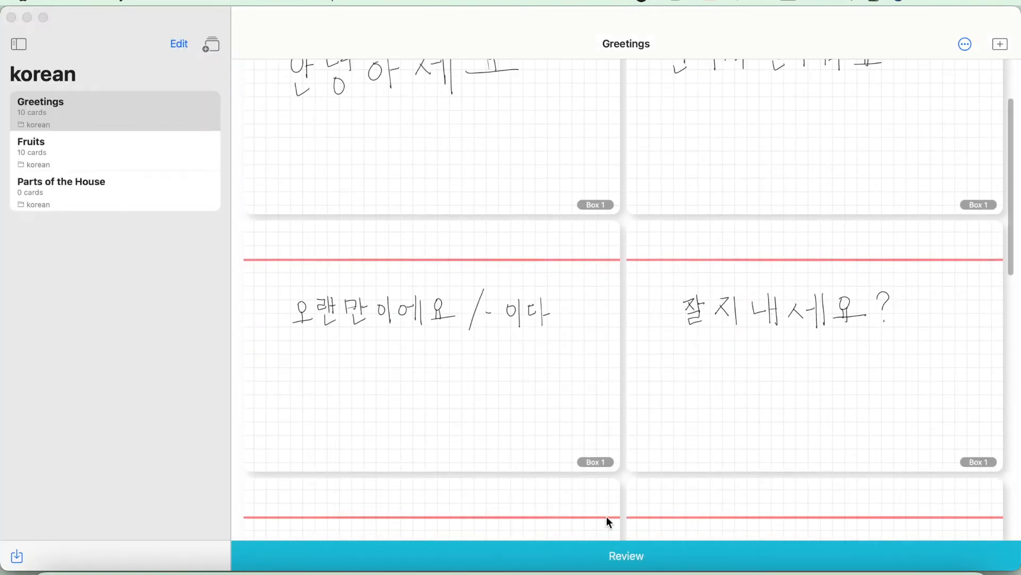
{"action": "left_click", "coordinate": [625, 555]}
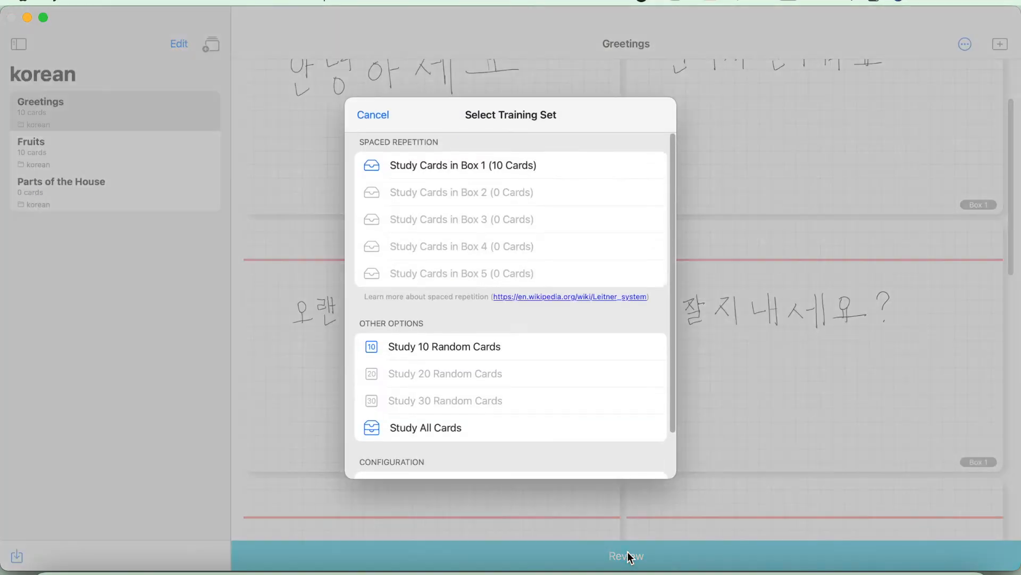
{"action": "mouse_move", "coordinate": [455, 173]}
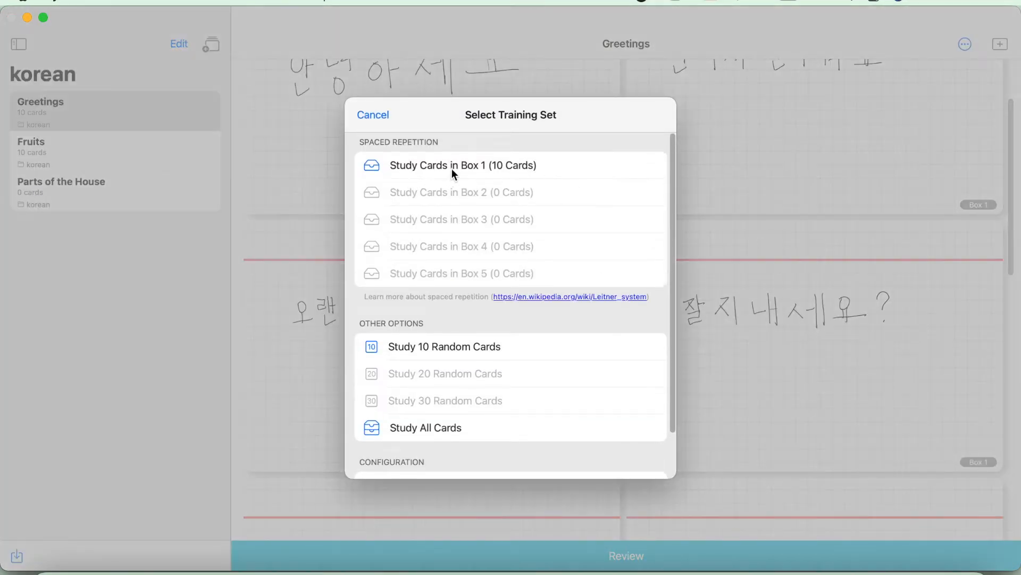
{"action": "mouse_move", "coordinate": [497, 172]}
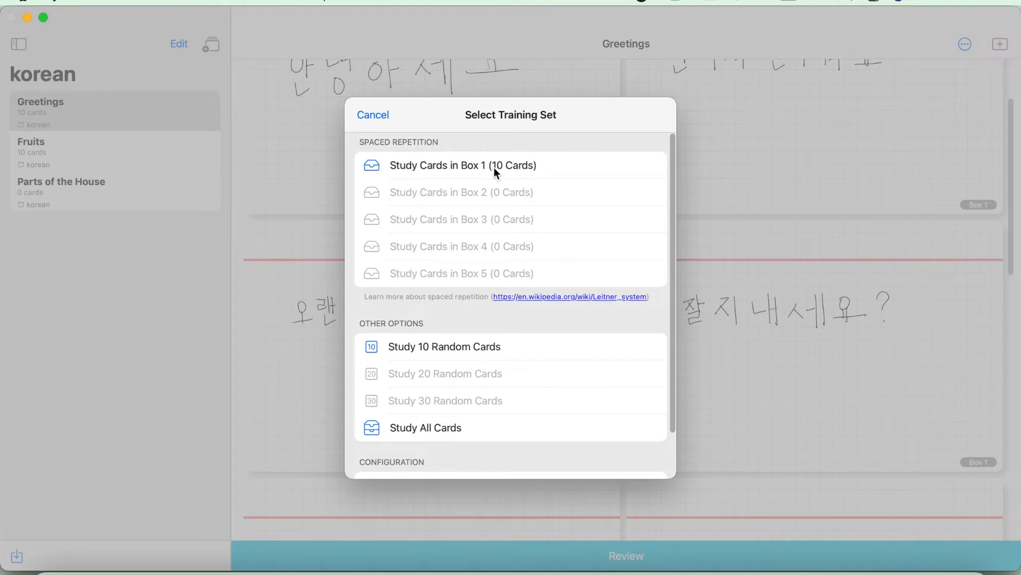
{"action": "mouse_move", "coordinate": [466, 355]}
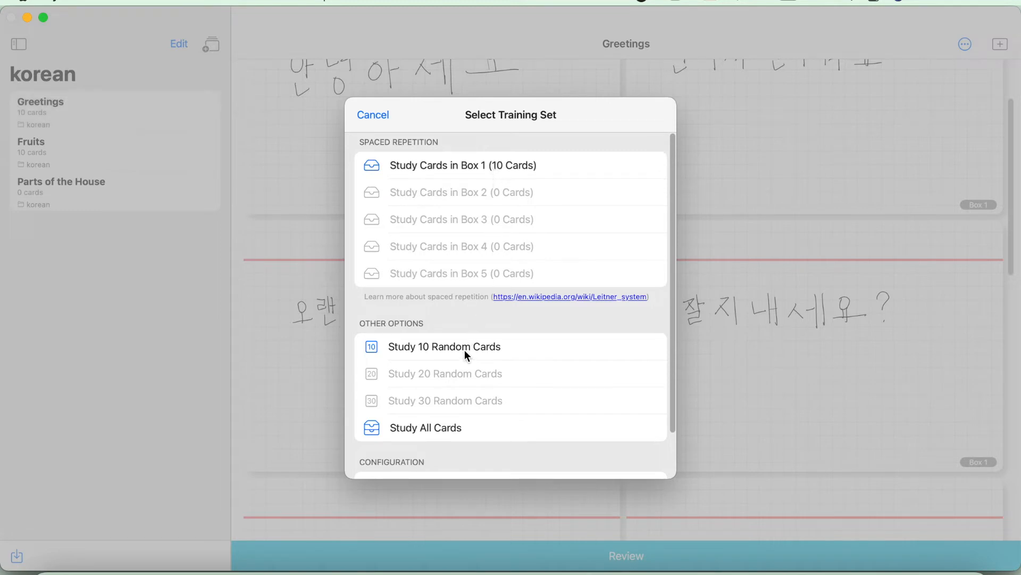
{"action": "mouse_move", "coordinate": [451, 357]}
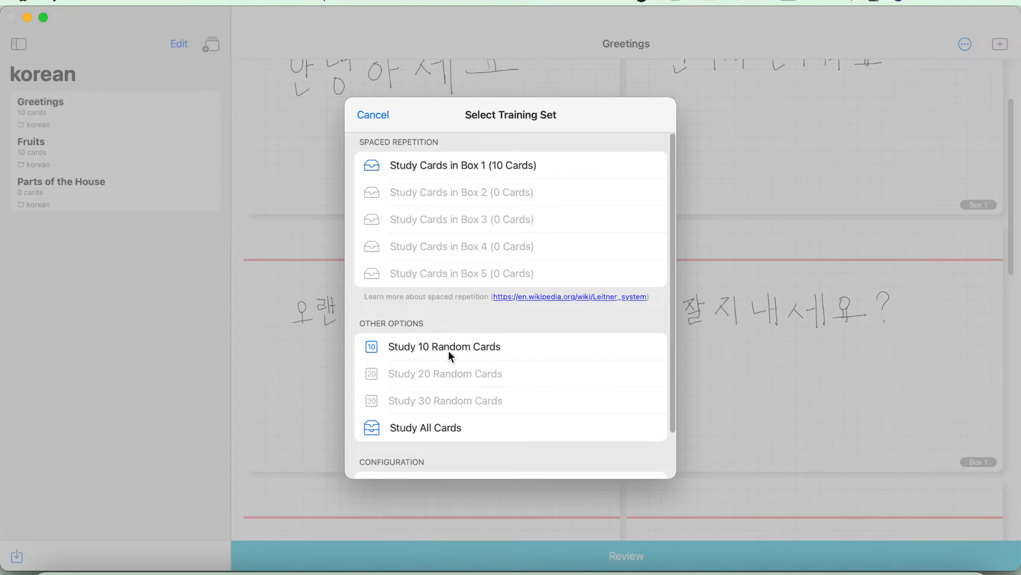
{"action": "scroll", "scroll_direction": "down", "scroll_amount": 3}
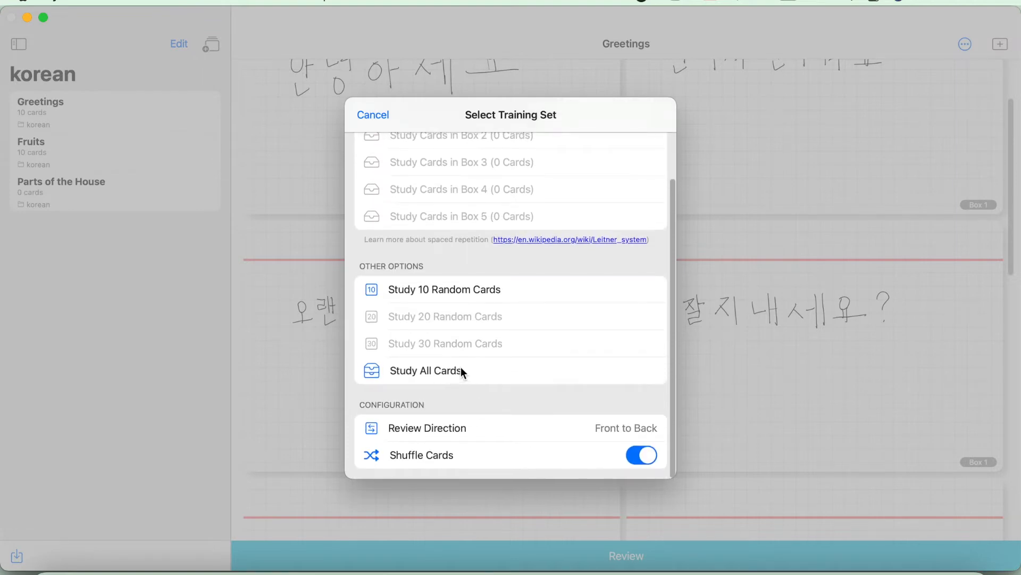
{"action": "mouse_move", "coordinate": [517, 316]}
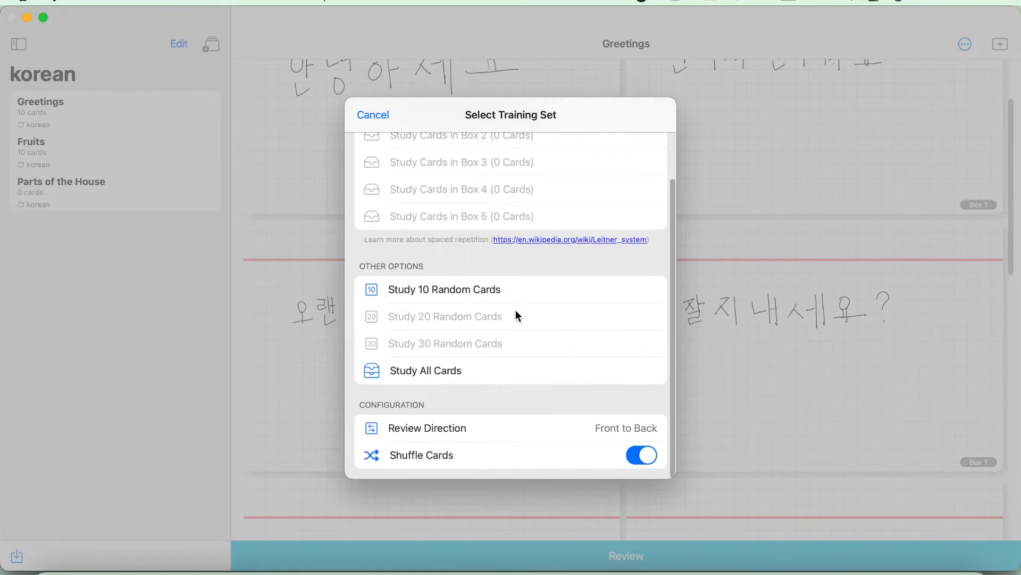
{"action": "mouse_move", "coordinate": [521, 359]}
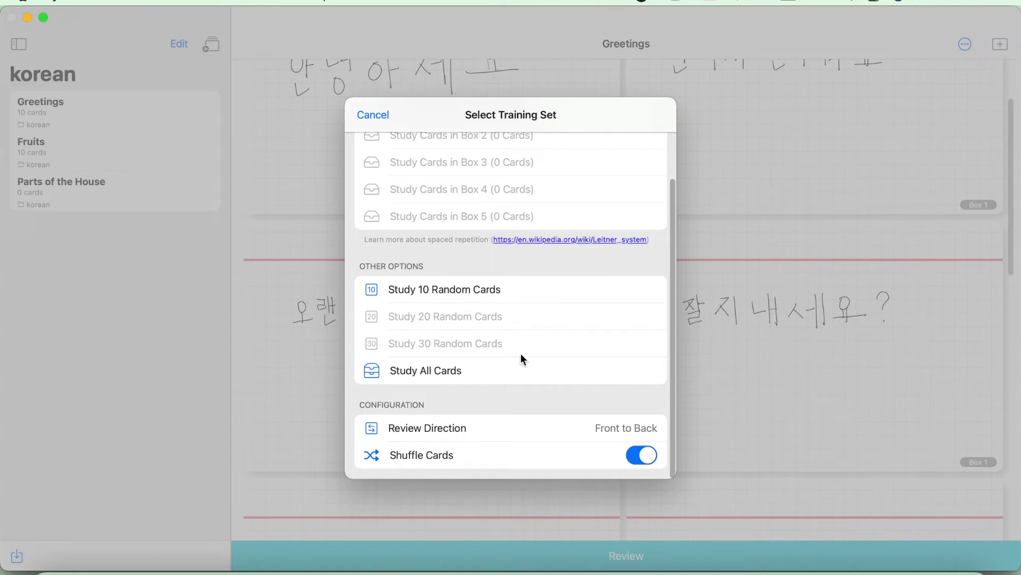
{"action": "mouse_move", "coordinate": [588, 432]}
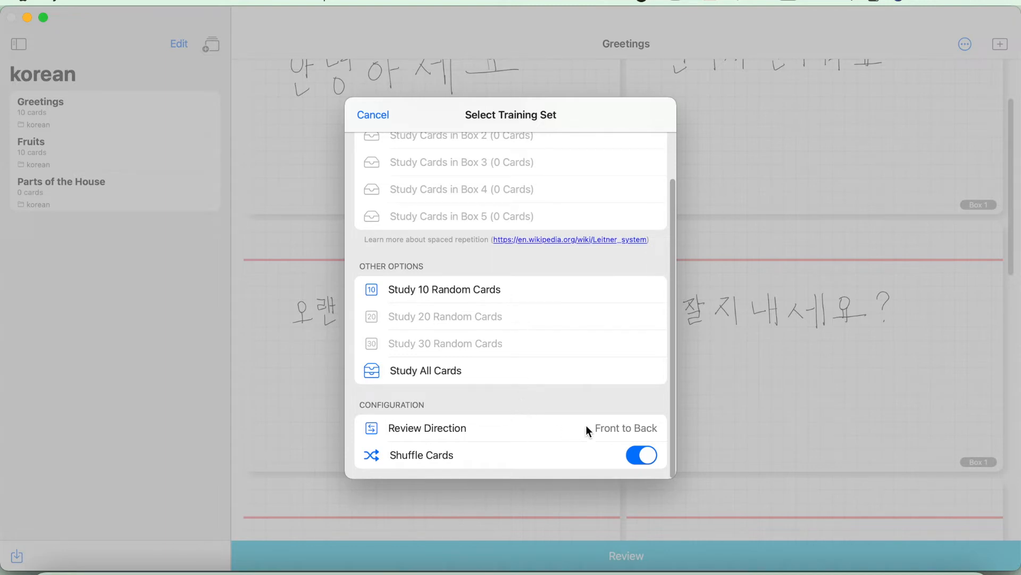
- Set Review Direction to Both Directions with Shuffle Cards on and reopen the options
{"action": "left_click", "coordinate": [619, 427]}
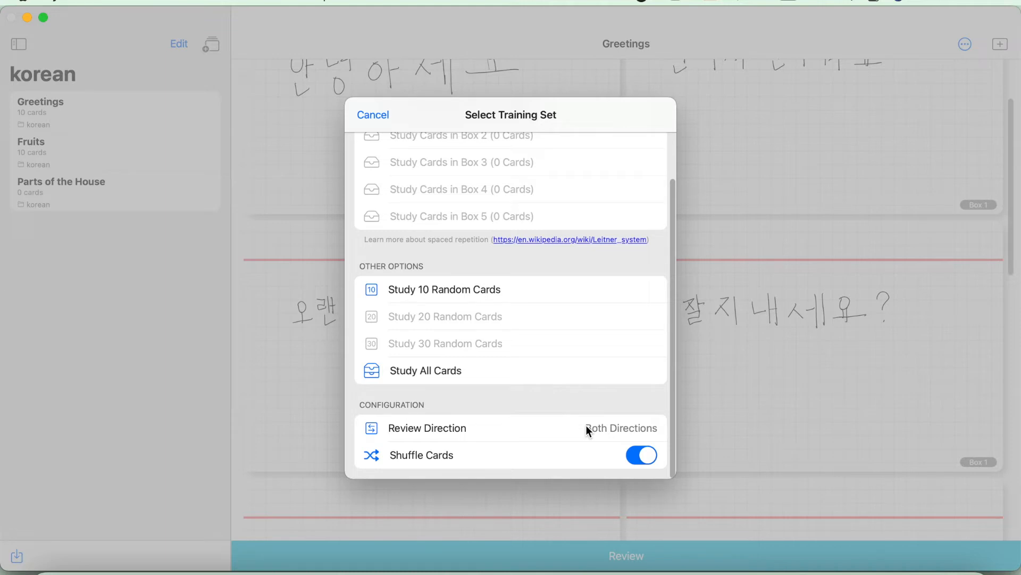
{"action": "mouse_move", "coordinate": [575, 418]}
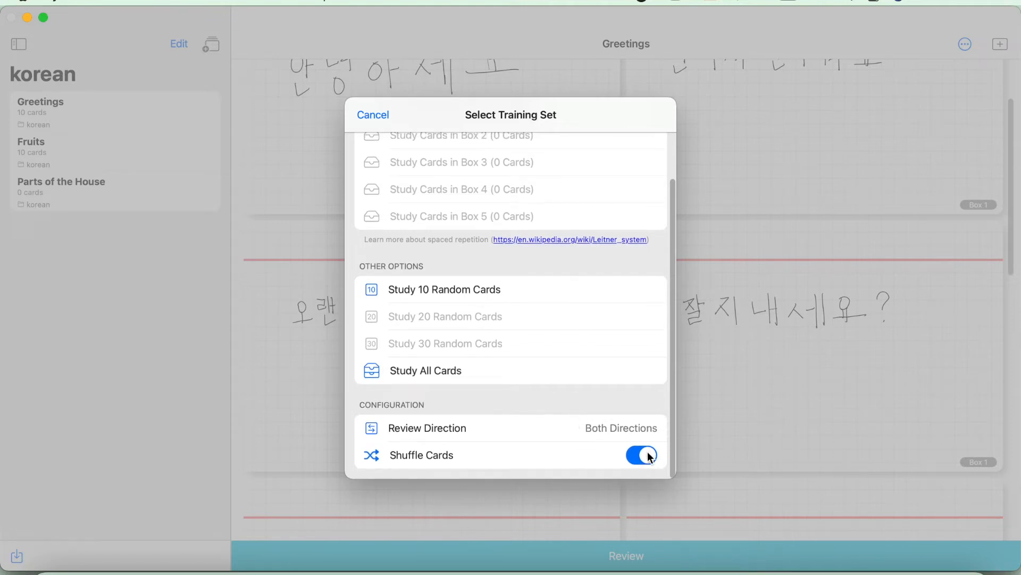
{"action": "scroll", "scroll_direction": "up", "scroll_amount": 3}
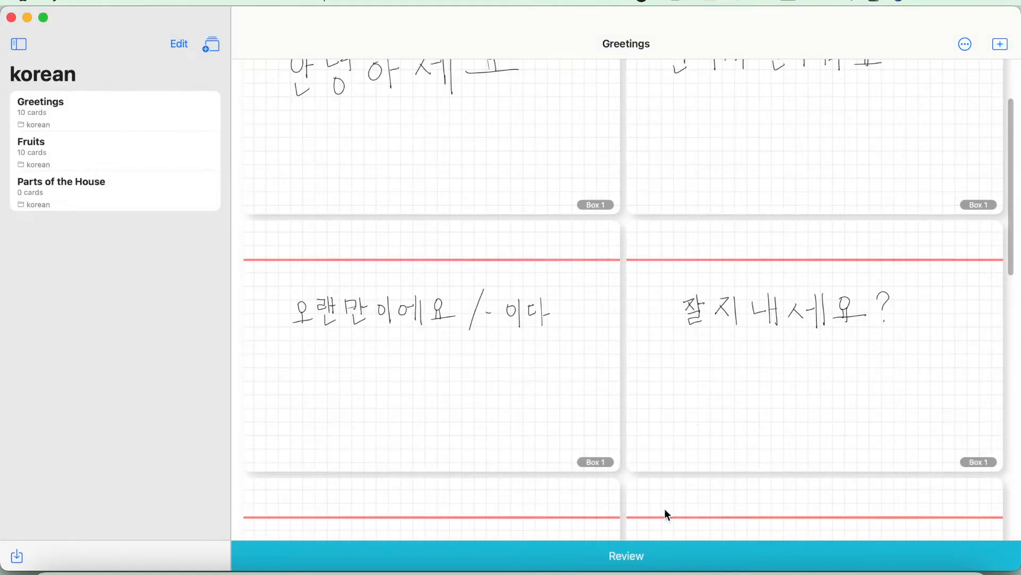
{"action": "left_click", "coordinate": [625, 555]}
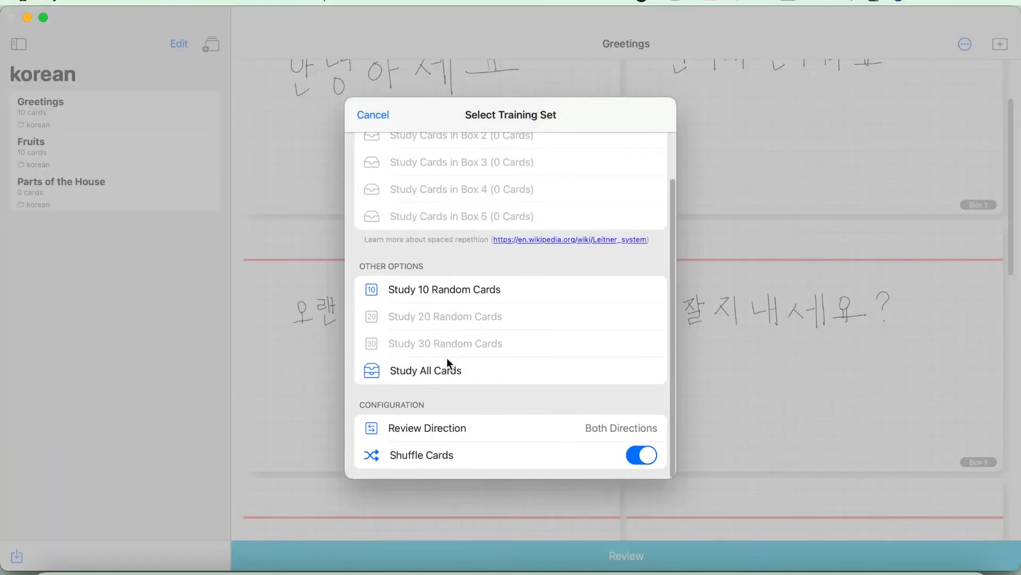
- Study the Greetings set, revealing card backs and rating one Medium
{"action": "left_click", "coordinate": [426, 370]}
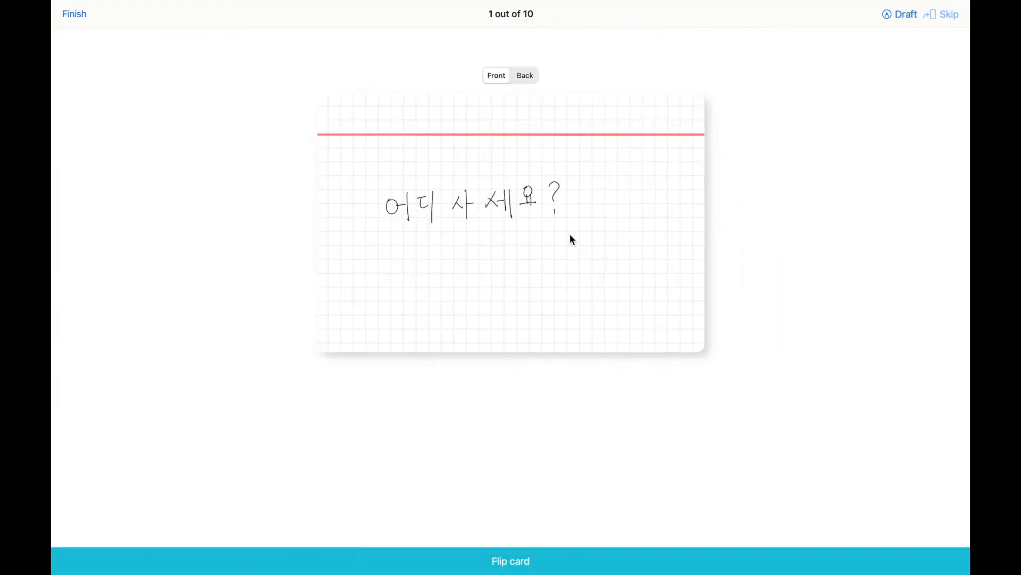
{"action": "left_click", "coordinate": [510, 560]}
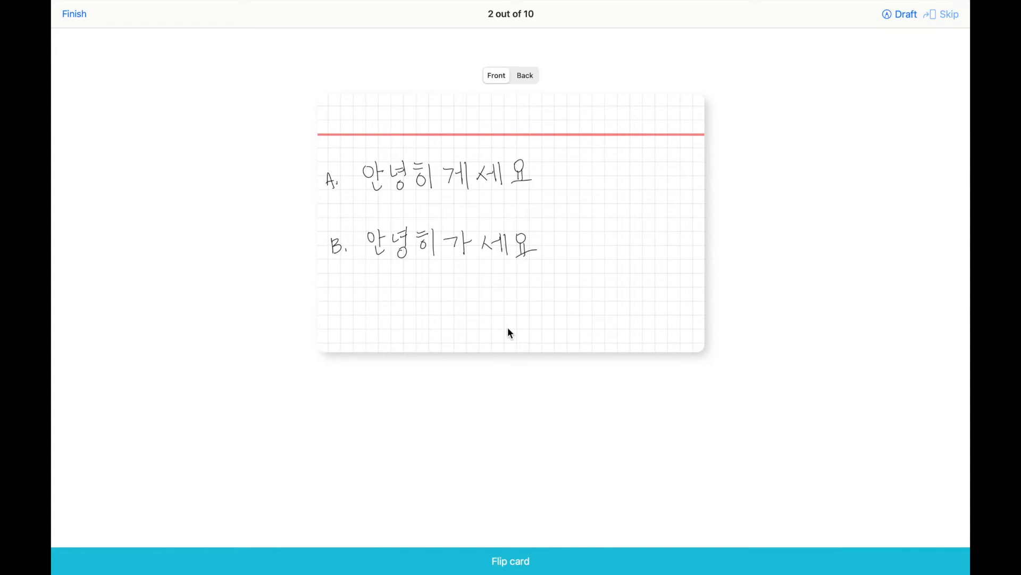
{"action": "left_click", "coordinate": [510, 561]}
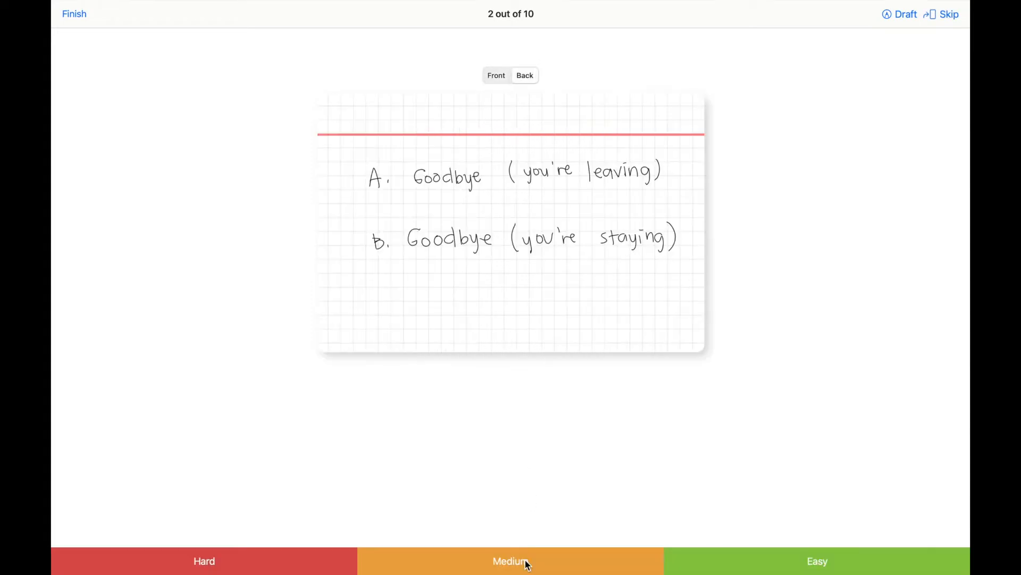
{"action": "left_click", "coordinate": [509, 561]}
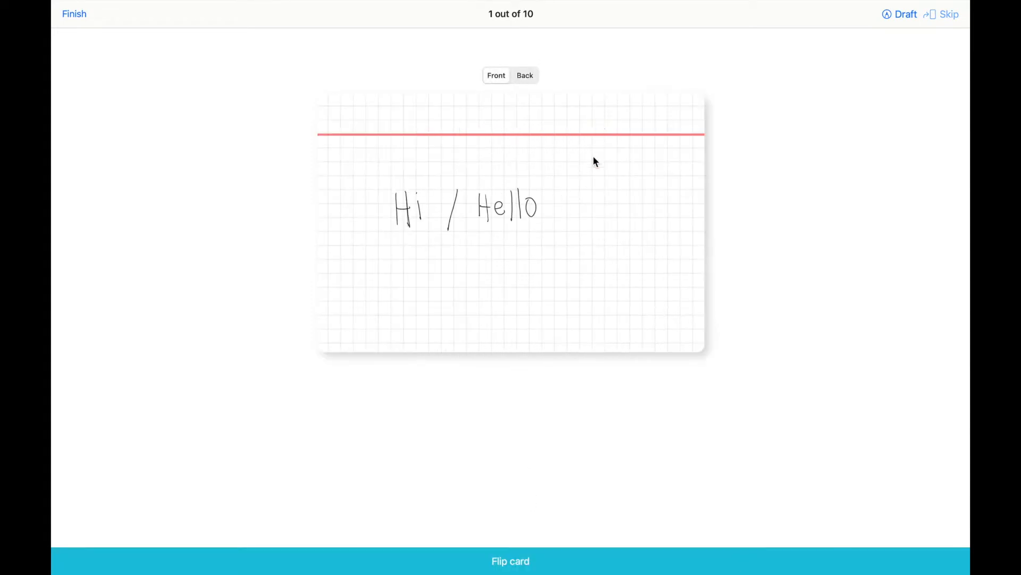
- Handwrite a draft answer, flip the card to compare, and close the Draft panel
{"action": "left_click", "coordinate": [904, 14]}
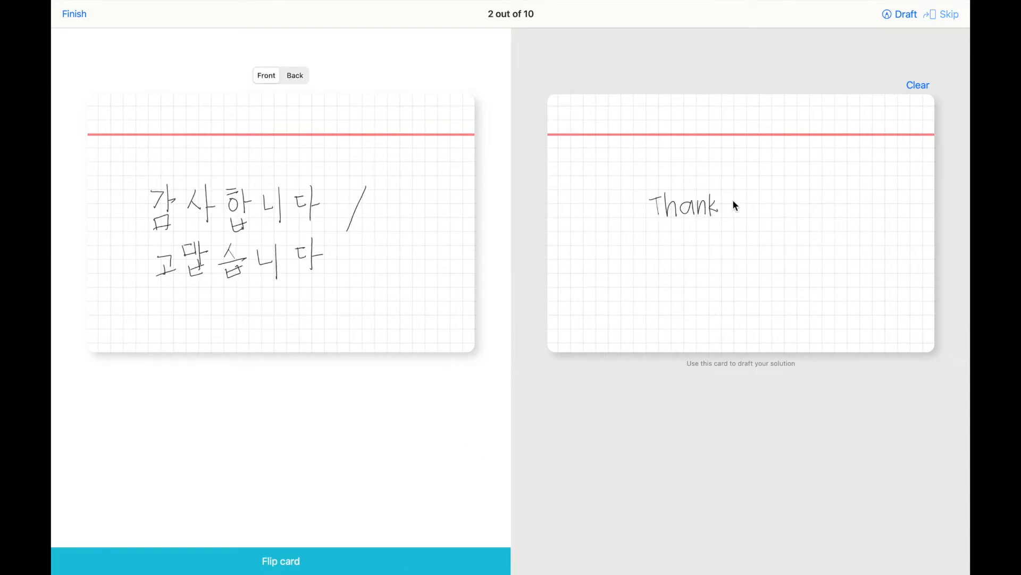
{"action": "left_click", "coordinate": [280, 561]}
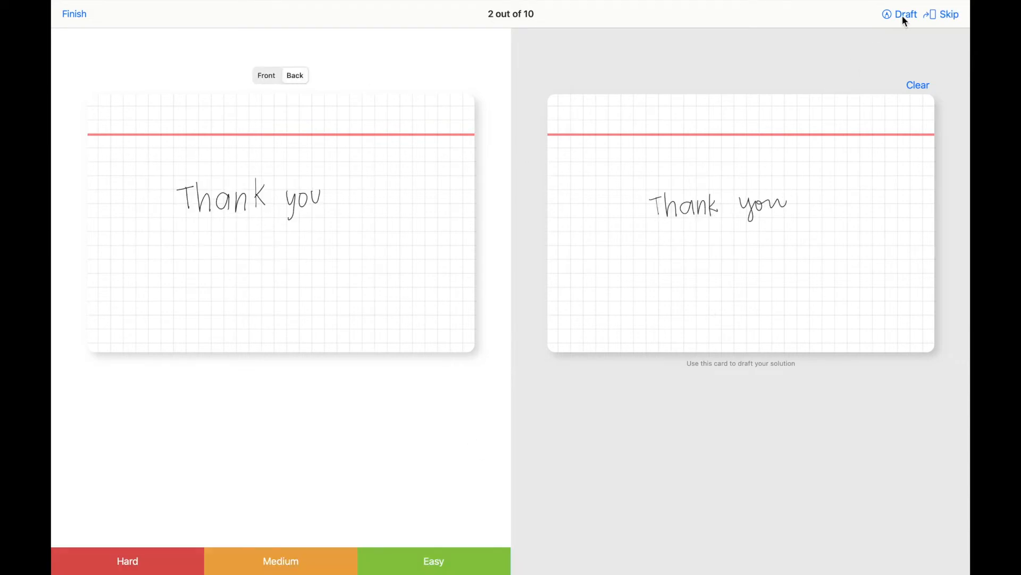
{"action": "left_click", "coordinate": [948, 13]}
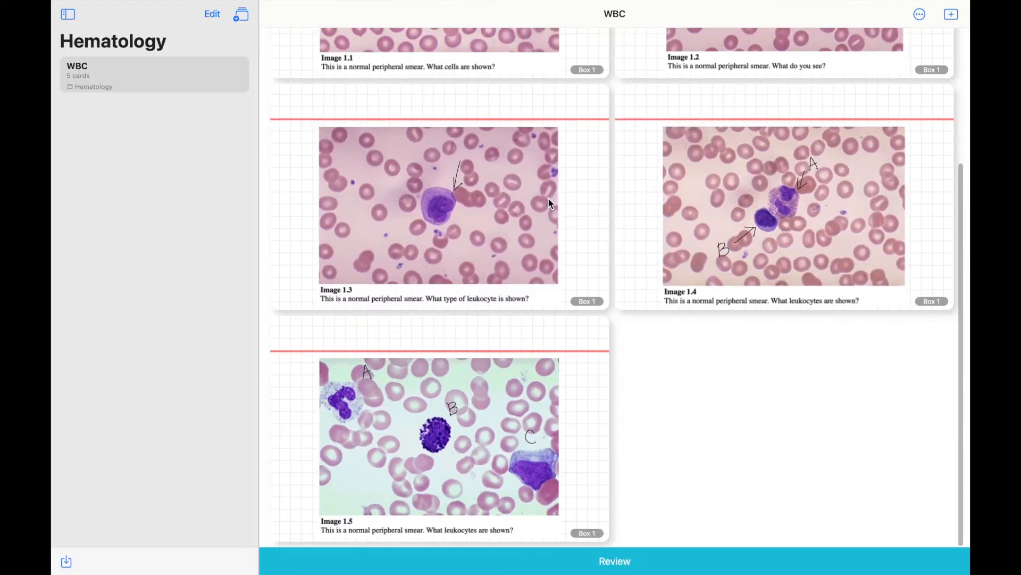
- Review the WBC deck, rate the last card Medium and accept the summary
{"action": "left_click", "coordinate": [613, 561]}
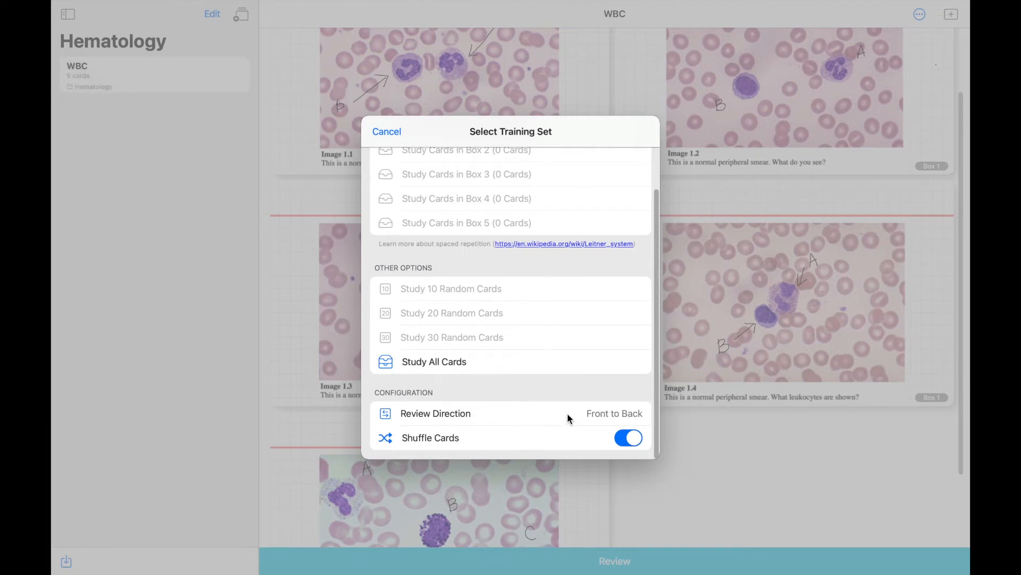
{"action": "scroll", "scroll_direction": "up", "scroll_amount": 3}
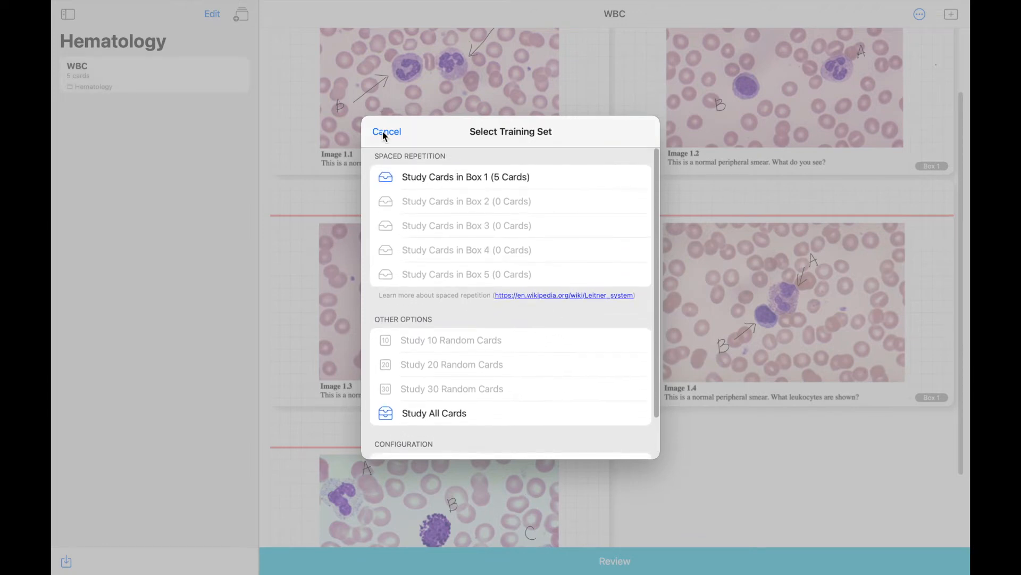
{"action": "left_click", "coordinate": [465, 176]}
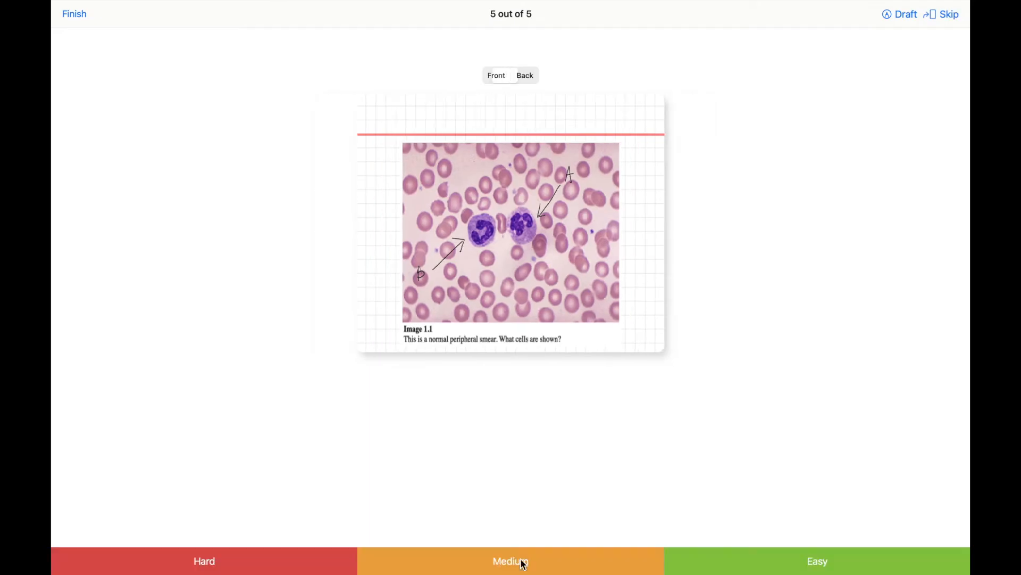
{"action": "left_click", "coordinate": [510, 560]}
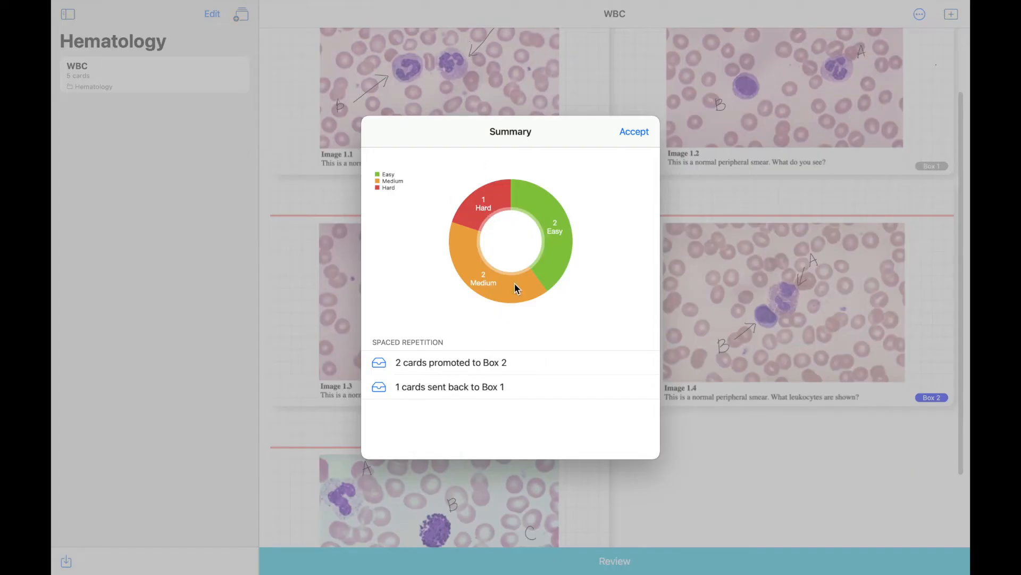
{"action": "mouse_move", "coordinate": [517, 406]}
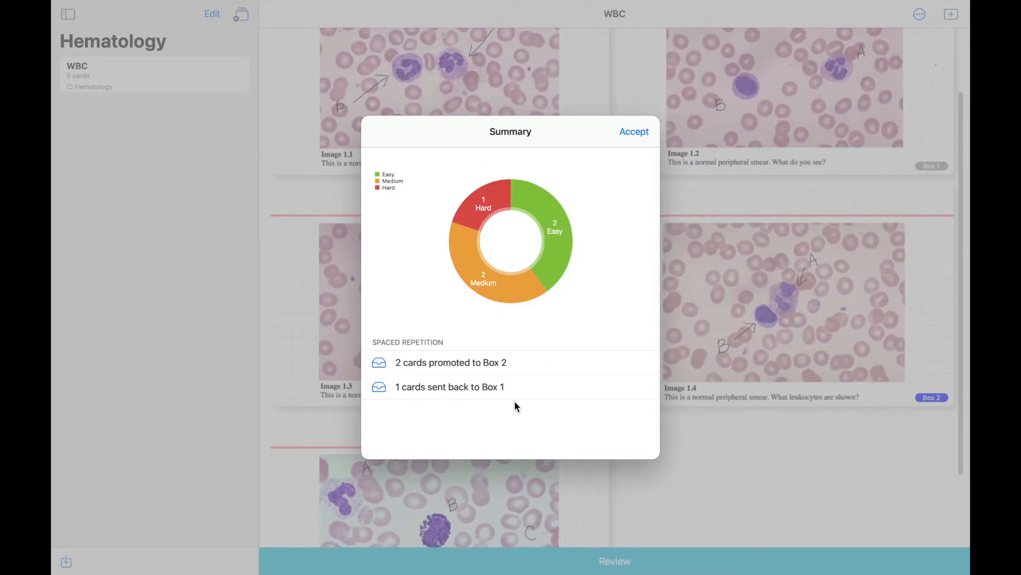
{"action": "left_click", "coordinate": [632, 131]}
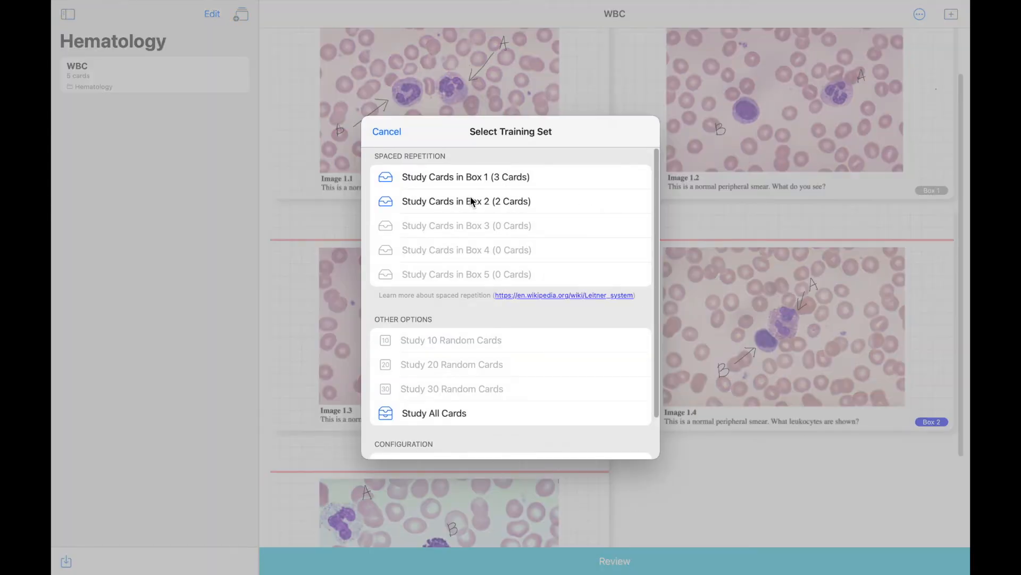
{"action": "mouse_move", "coordinate": [515, 178]}
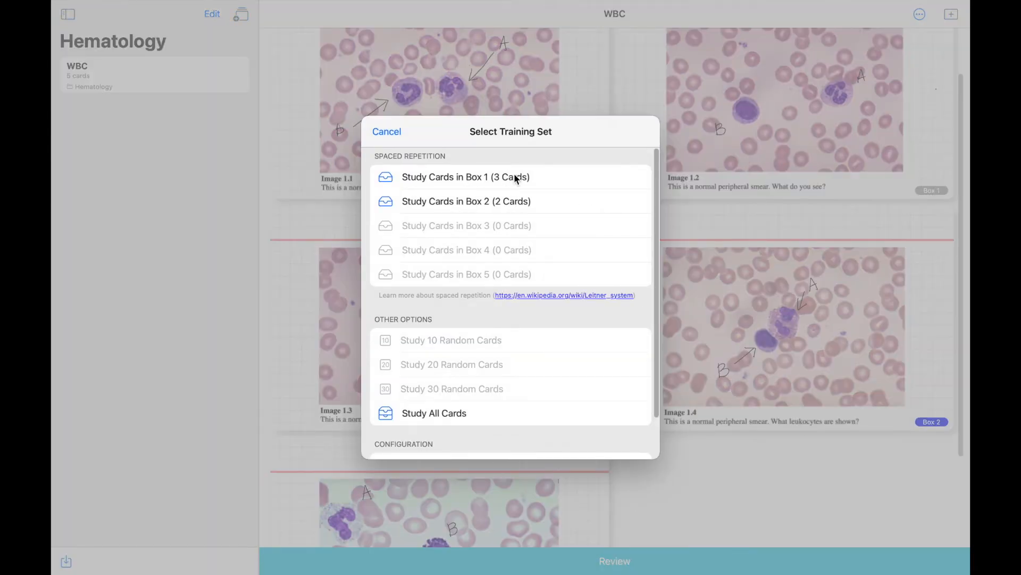
- Study the three Box 1 cards as Easy, promoting them to Box 2, and accept both summaries
{"action": "left_click", "coordinate": [465, 177]}
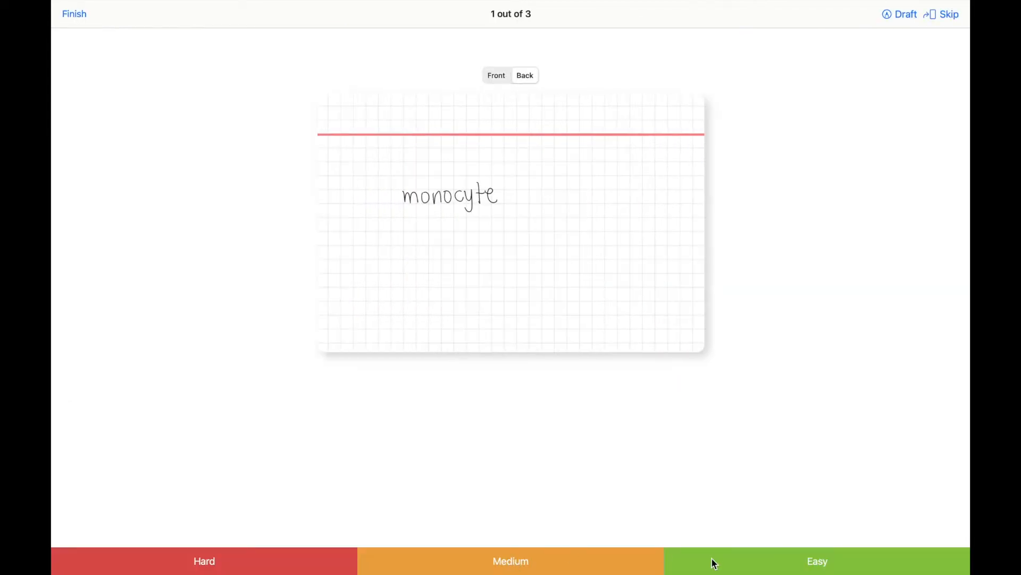
{"action": "left_click", "coordinate": [817, 560]}
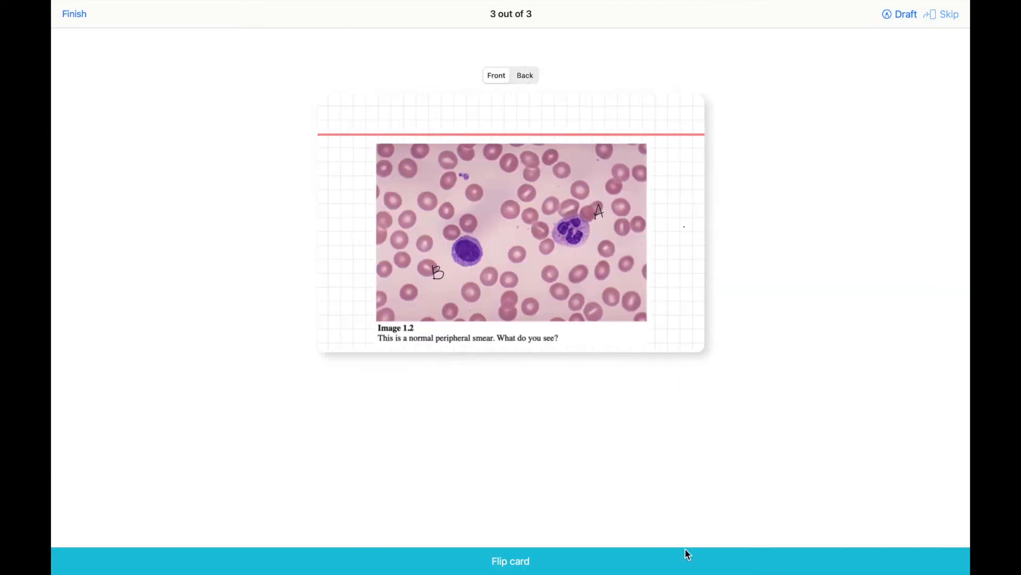
{"action": "left_click", "coordinate": [75, 14]}
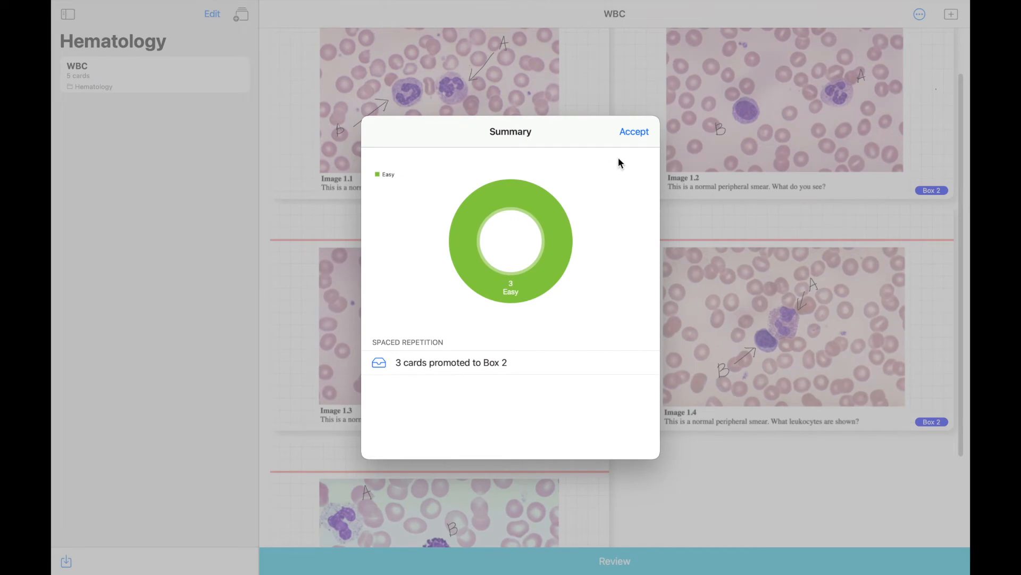
{"action": "left_click", "coordinate": [633, 131]}
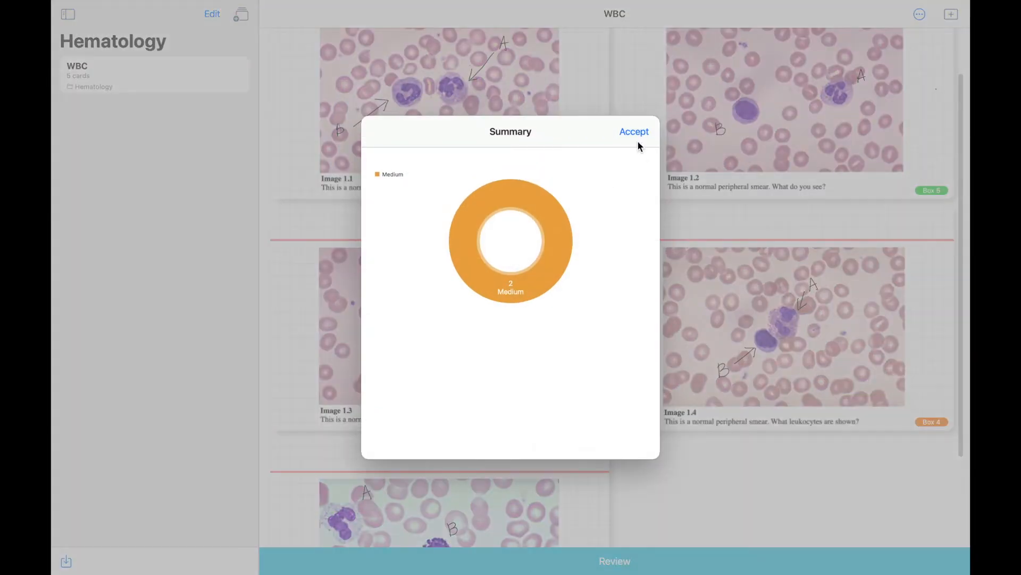
{"action": "left_click", "coordinate": [634, 131]}
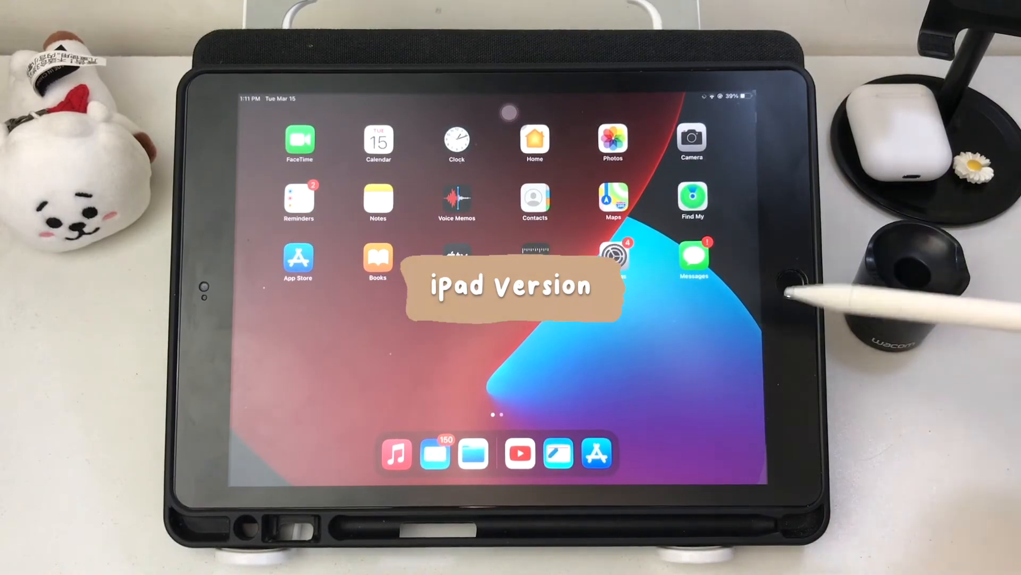
- Set the App Theme to Light in Preferences and close them
{"action": "scroll", "scroll_direction": "left", "scroll_amount": 3}
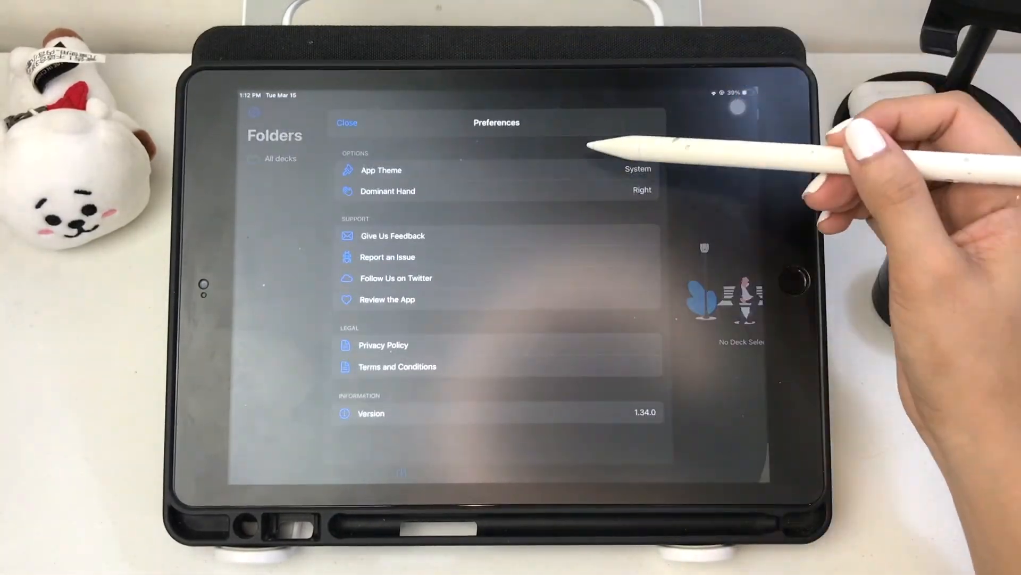
{"action": "left_click", "coordinate": [638, 169]}
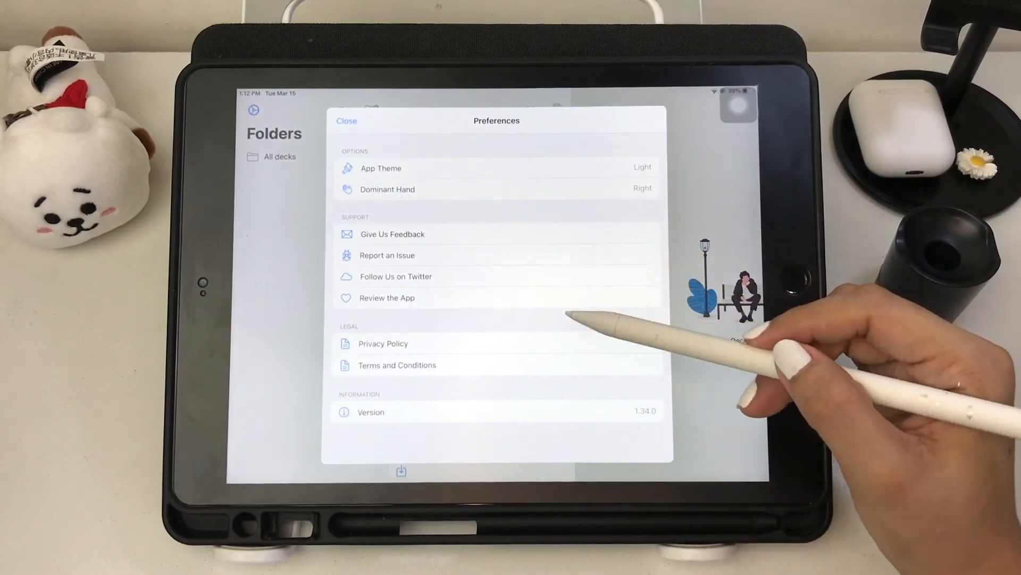
{"action": "mouse_move", "coordinate": [586, 260]}
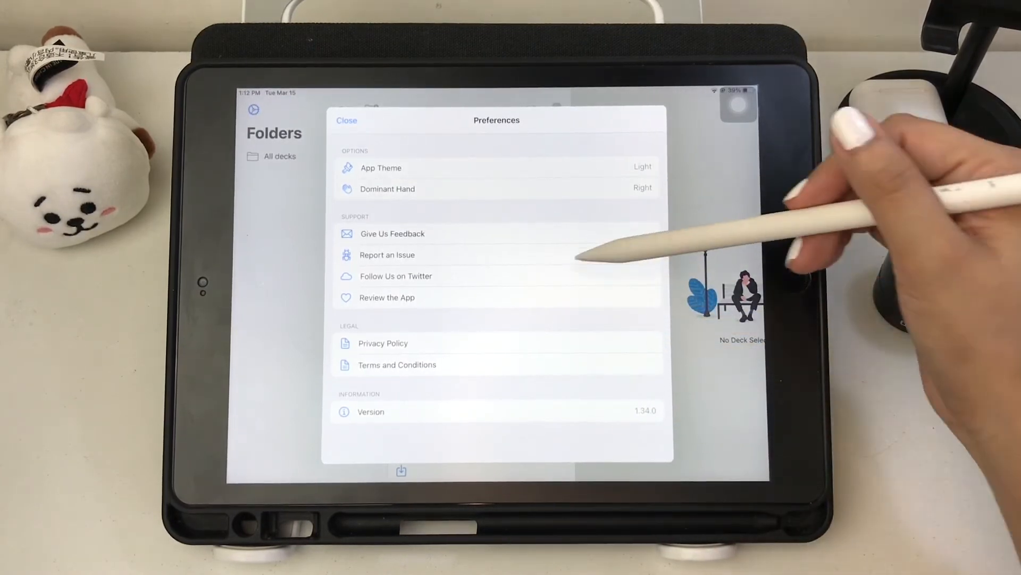
{"action": "left_click", "coordinate": [347, 120]}
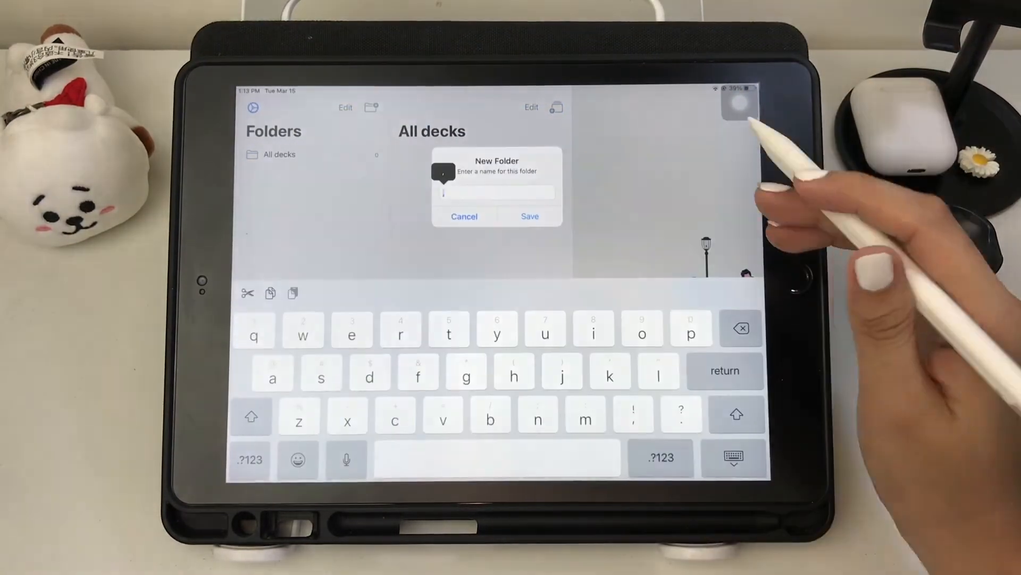
- Save the korean folder, skip the import, and add decks 'months and day' and 'animals'
{"action": "left_click", "coordinate": [530, 216]}
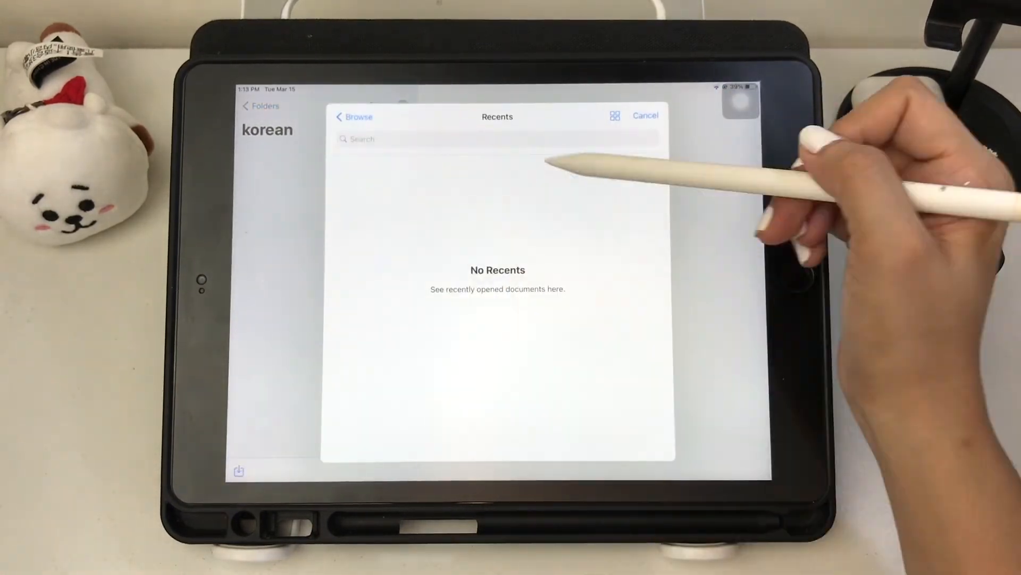
{"action": "left_click", "coordinate": [354, 116]}
{"action": "type", "text": "months and d"}
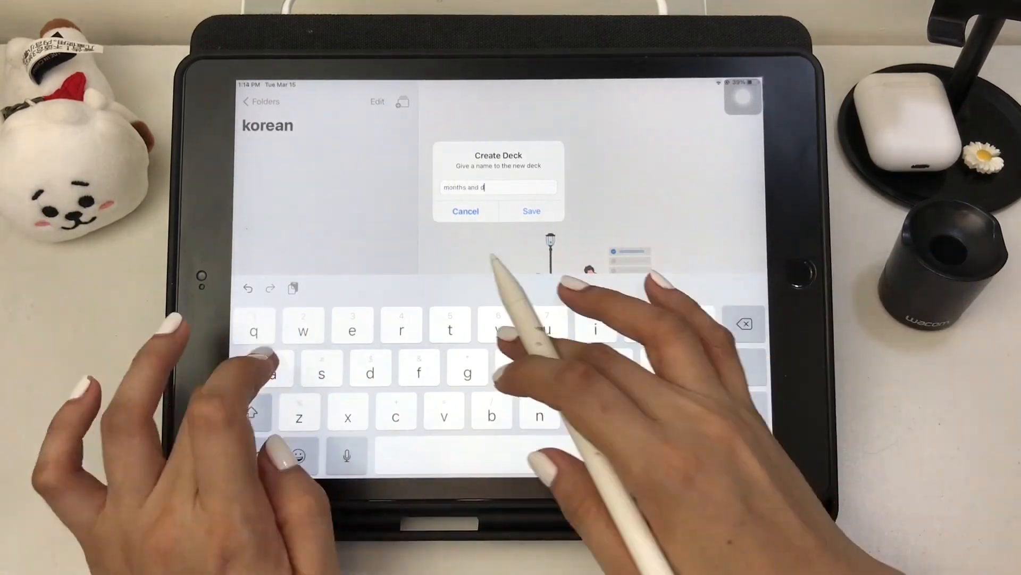
{"action": "left_click", "coordinate": [532, 211]}
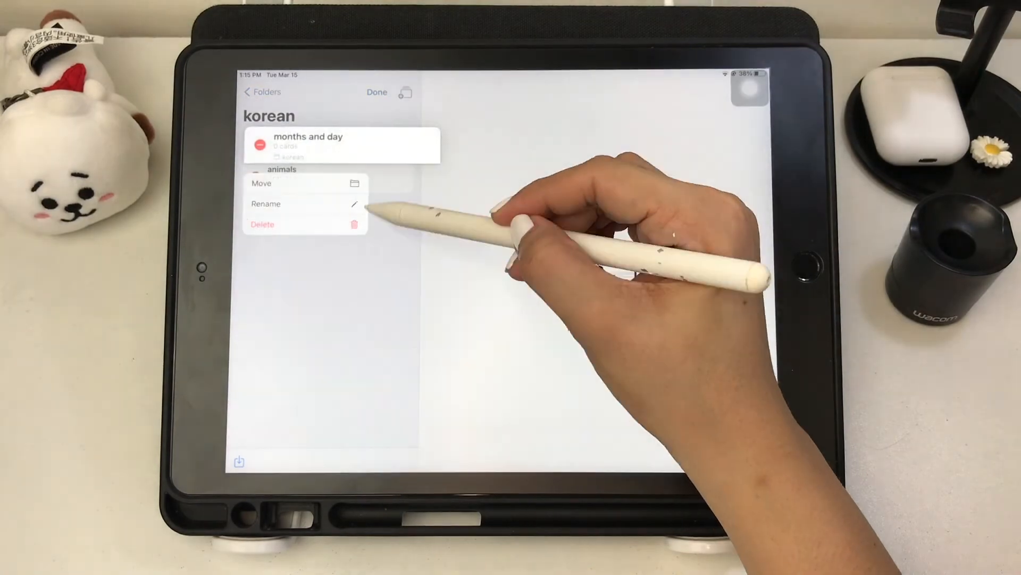
{"action": "left_click", "coordinate": [313, 141]}
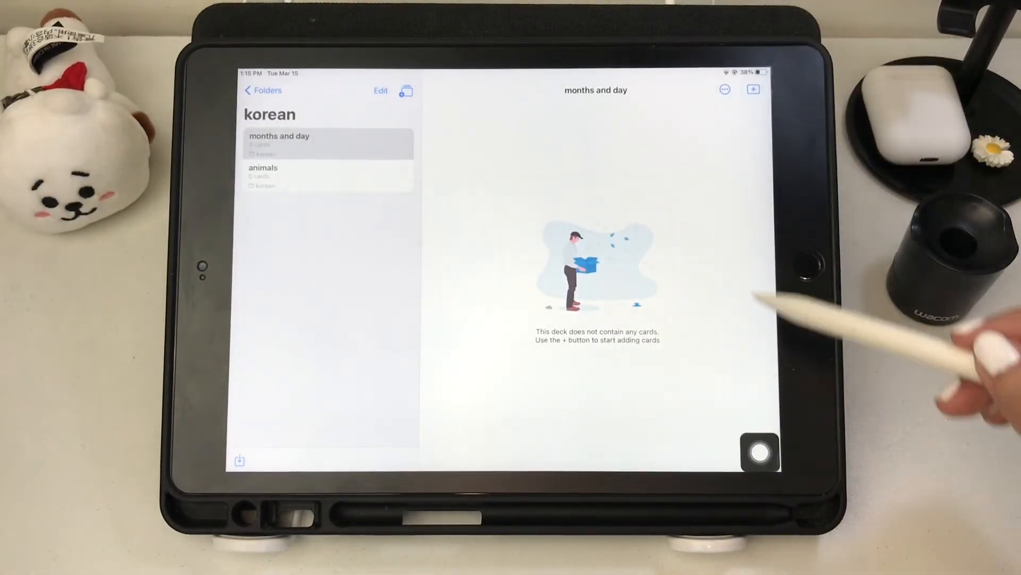
- Draw a new card with squiggles in black, yellow, blue, green and red using the pencil options
{"action": "left_click", "coordinate": [753, 89]}
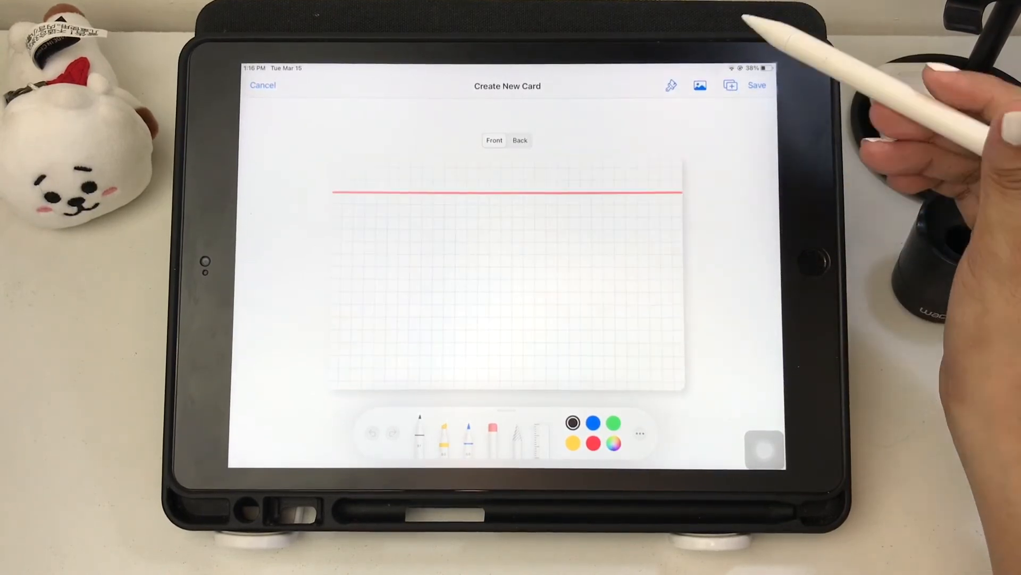
{"action": "left_click", "coordinate": [419, 433]}
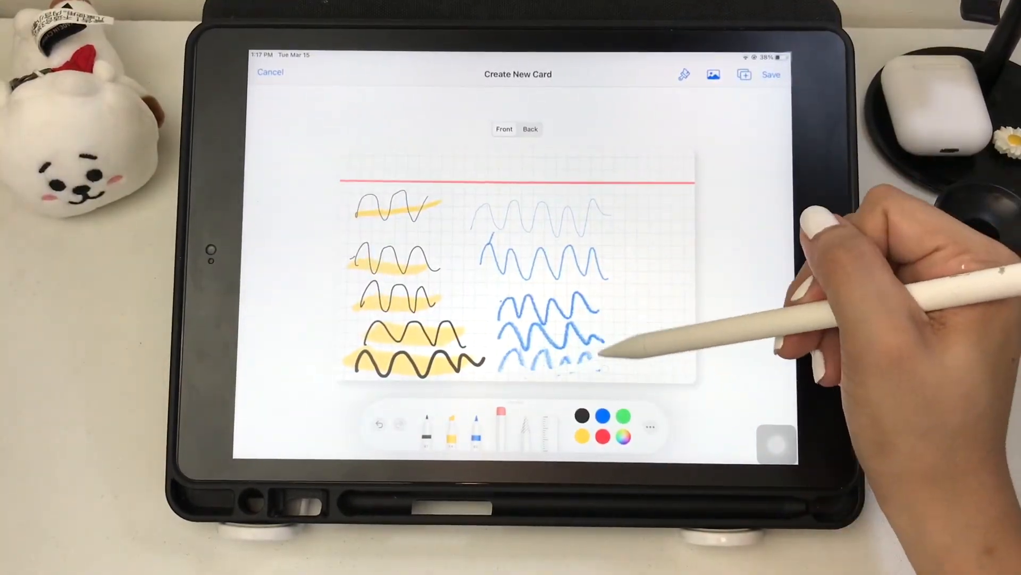
{"action": "left_click", "coordinate": [501, 427]}
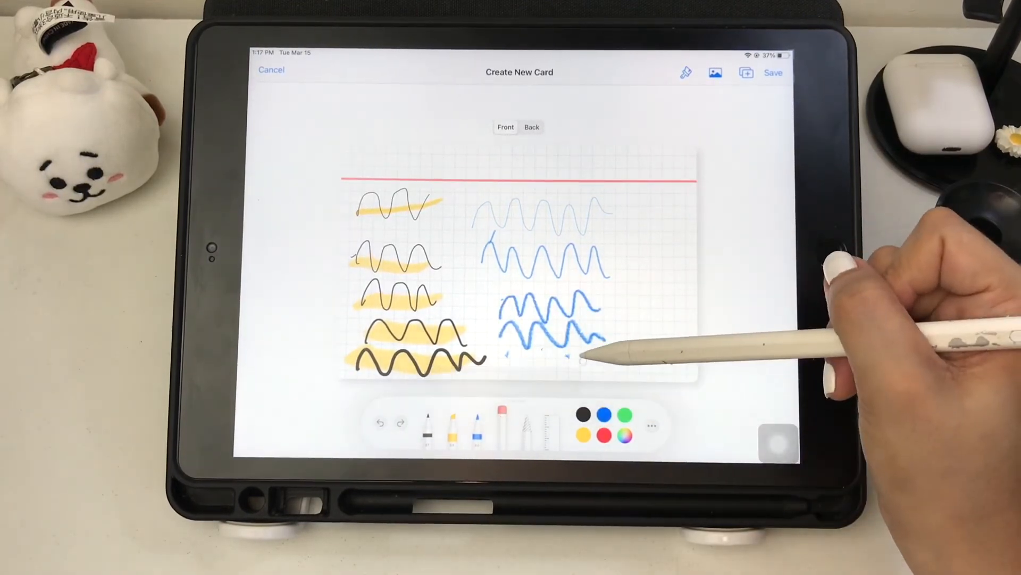
{"action": "left_click", "coordinate": [626, 433]}
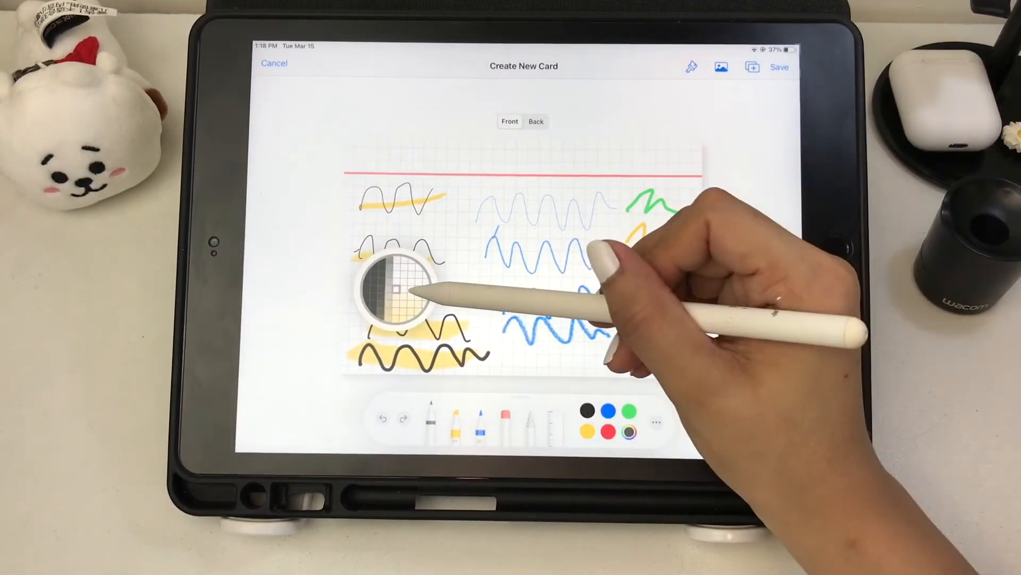
{"action": "left_click", "coordinate": [658, 423]}
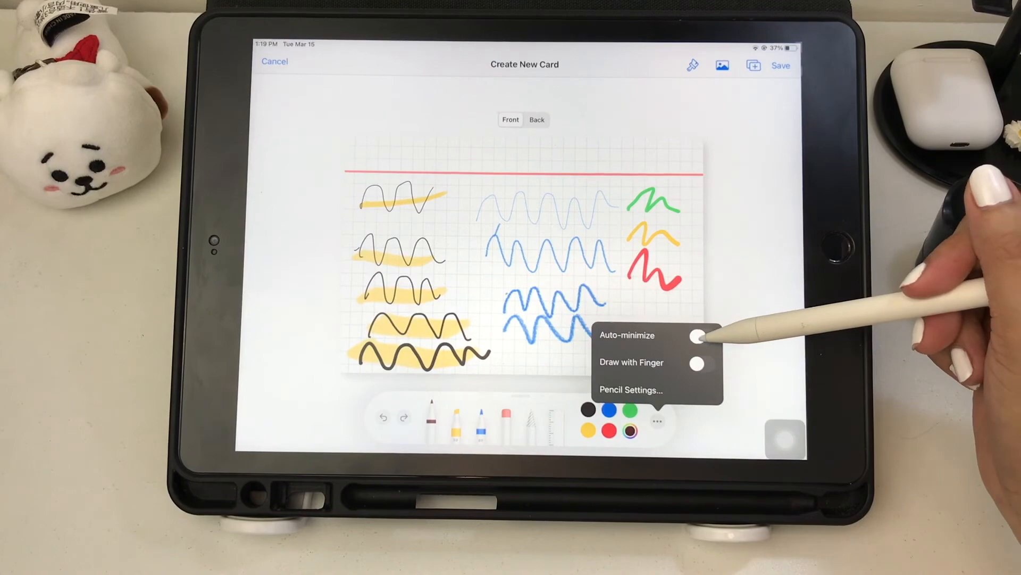
{"action": "left_click", "coordinate": [698, 336]}
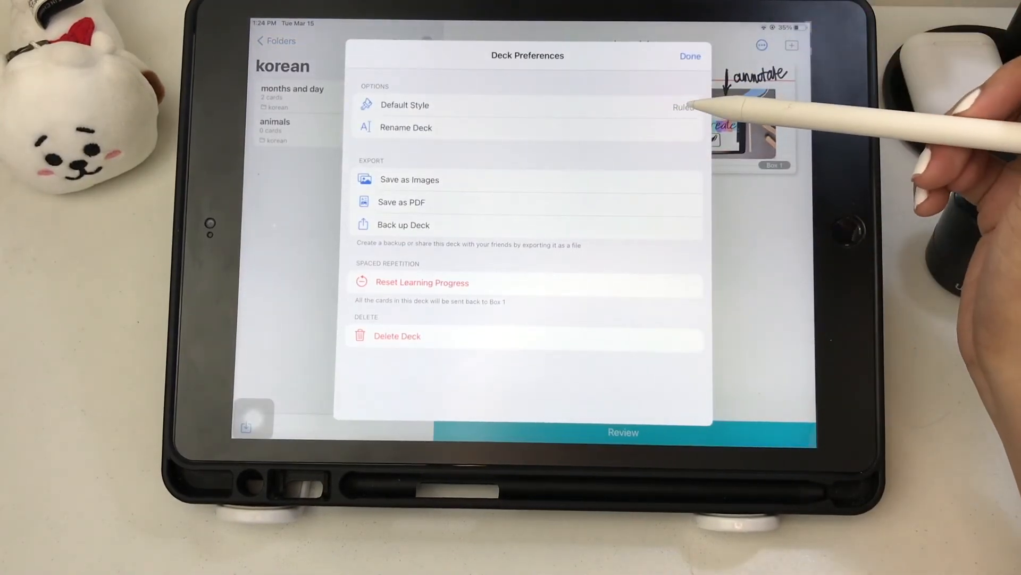
- Check Save as PDF options, set Default Style to Squared and close Deck Preferences
{"action": "left_click", "coordinate": [405, 127]}
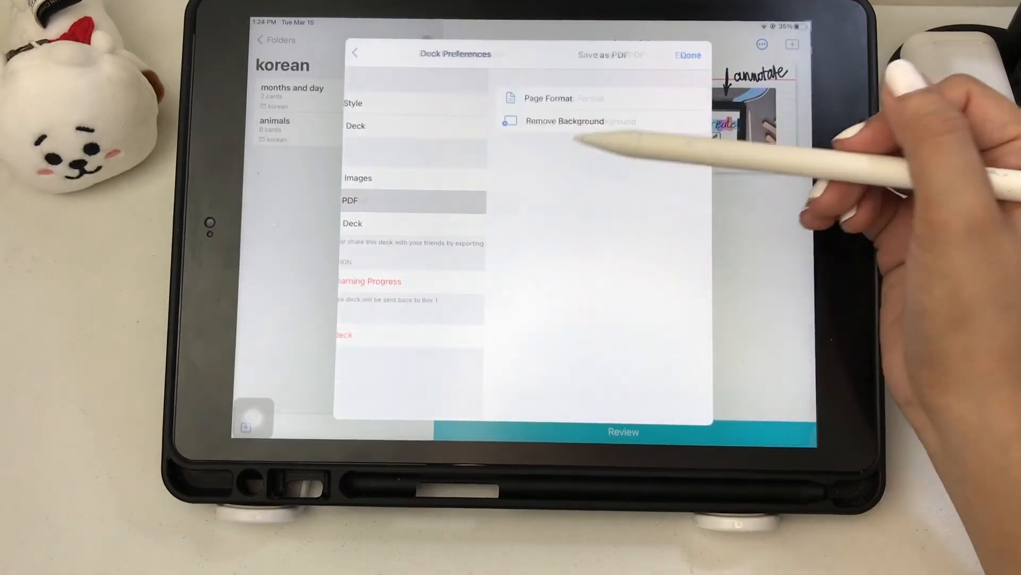
{"action": "left_click", "coordinate": [611, 54]}
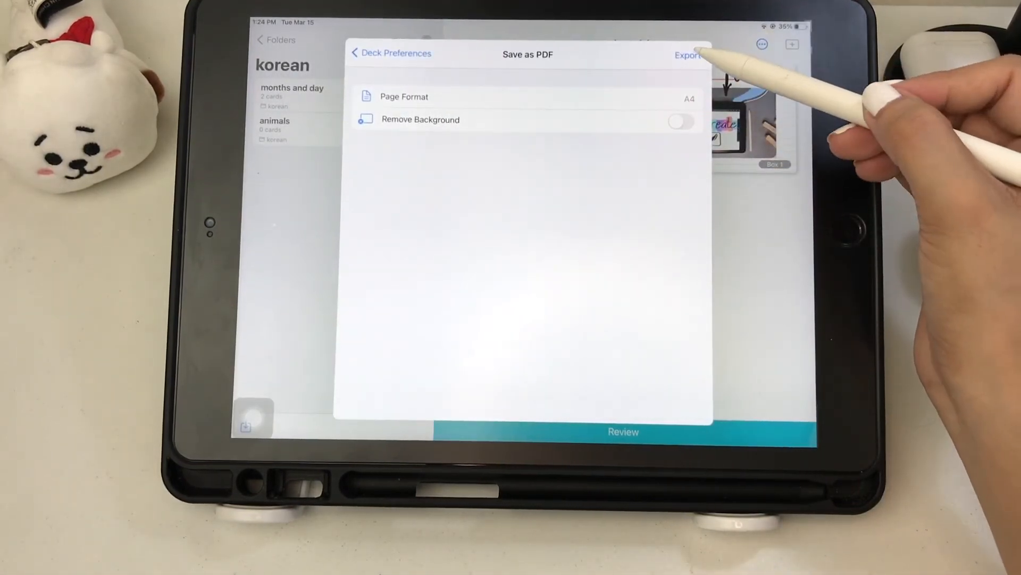
{"action": "left_click", "coordinate": [688, 55]}
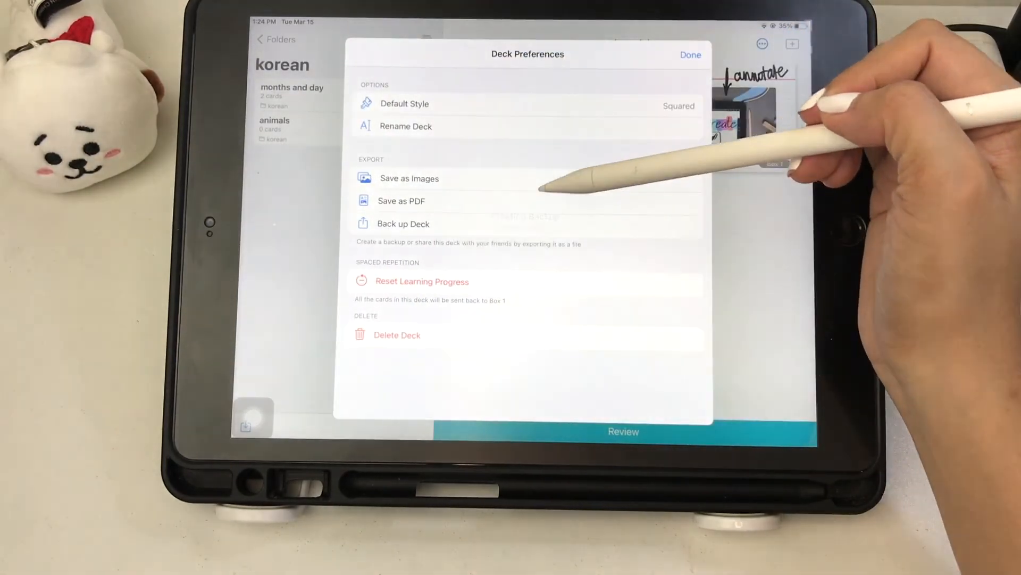
{"action": "left_click", "coordinate": [408, 177]}
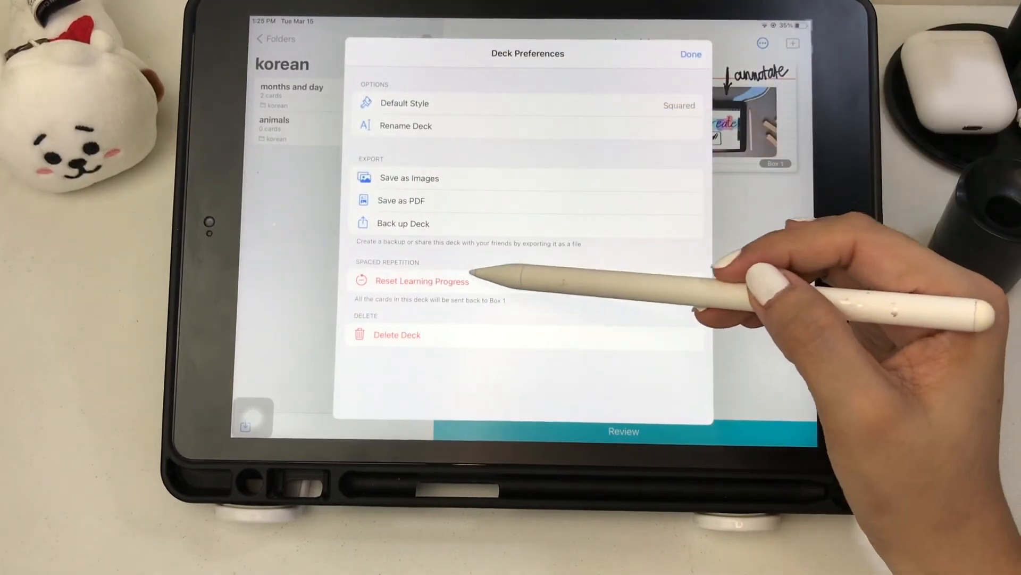
{"action": "left_click", "coordinate": [689, 54]}
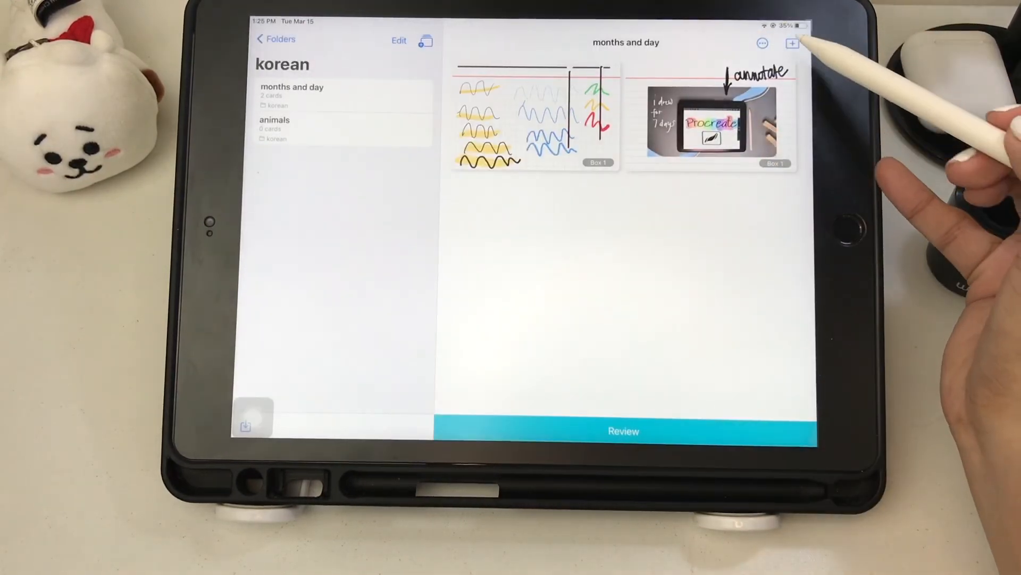
- Edit the 내일 card's drawing and save it back into the 28-card months and day deck
{"action": "left_click", "coordinate": [792, 43]}
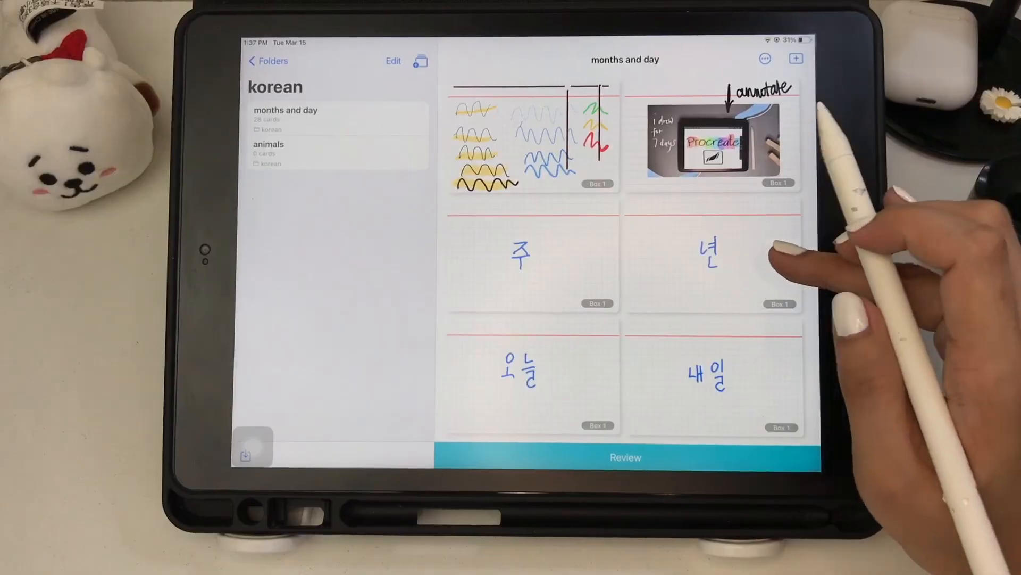
{"action": "left_click", "coordinate": [705, 373]}
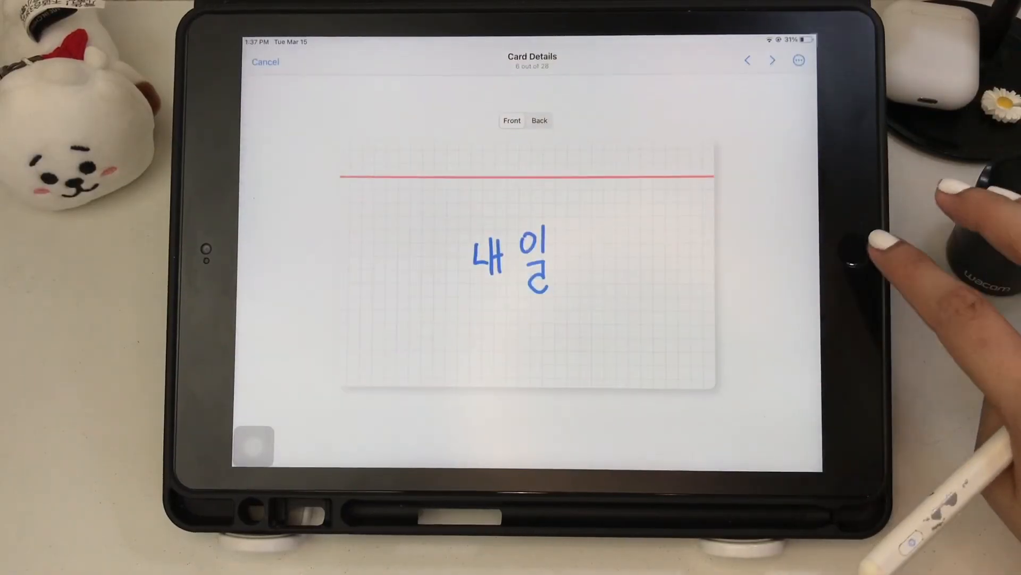
{"action": "left_click", "coordinate": [799, 60]}
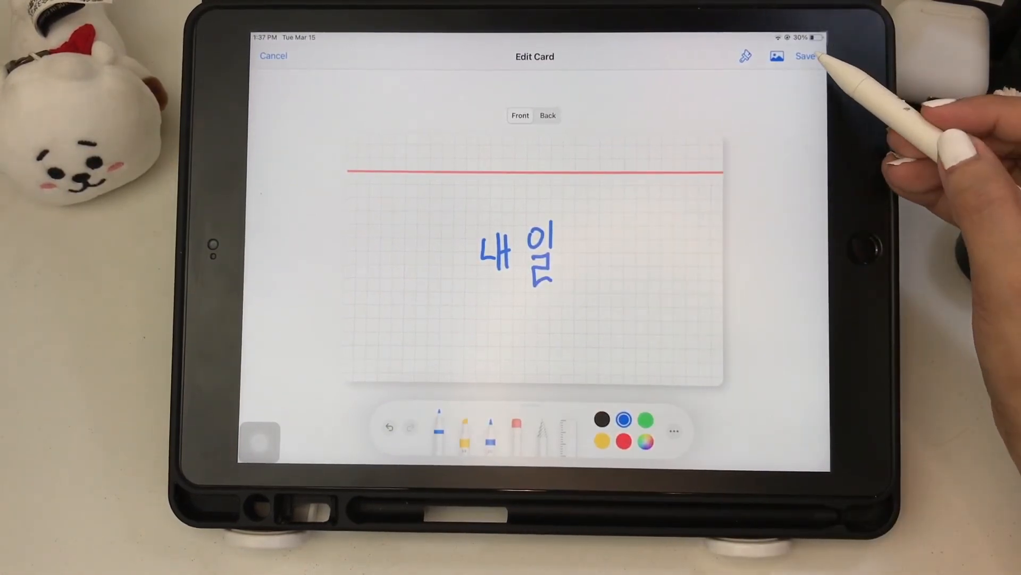
{"action": "left_click", "coordinate": [805, 57]}
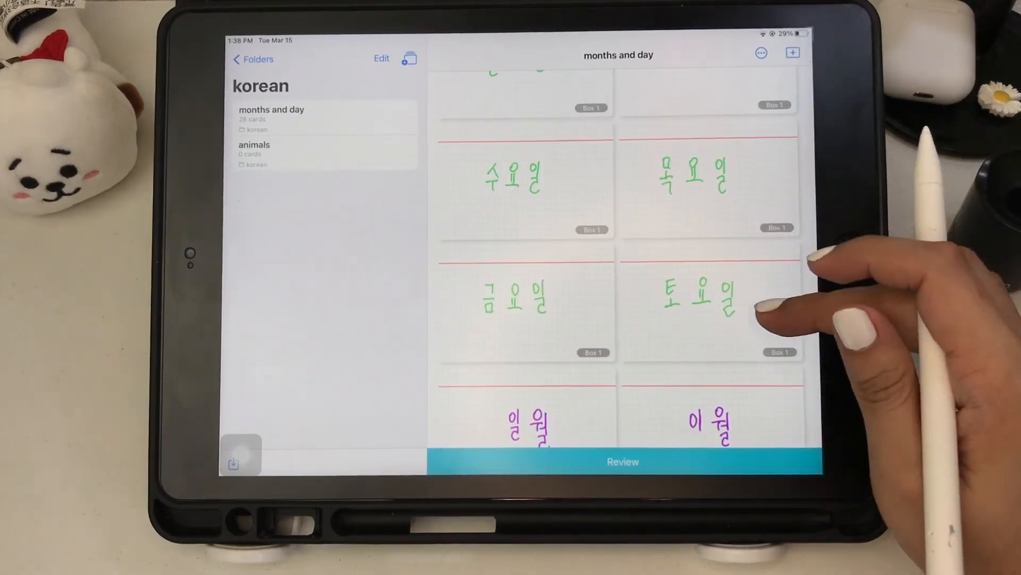
- Start a Study 10 Random Cards review of months and day and draft the first answer by hand
{"action": "left_click", "coordinate": [622, 461]}
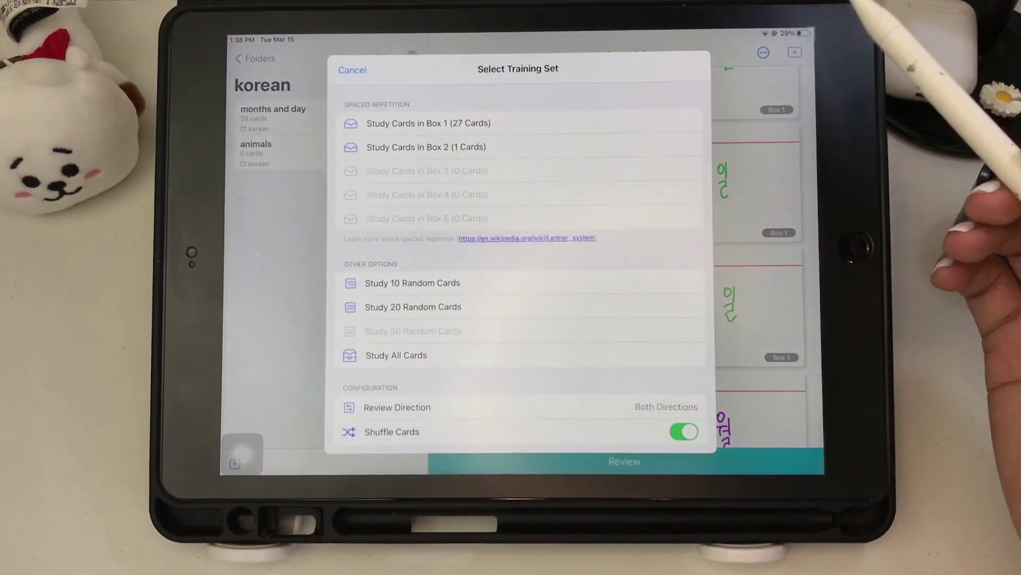
{"action": "left_click", "coordinate": [352, 70]}
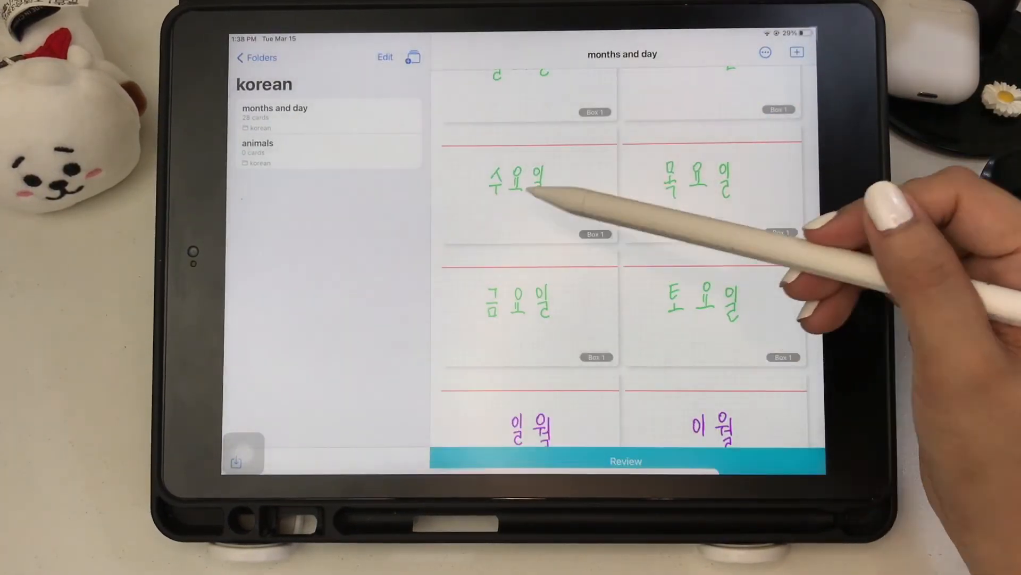
{"action": "left_click", "coordinate": [625, 461]}
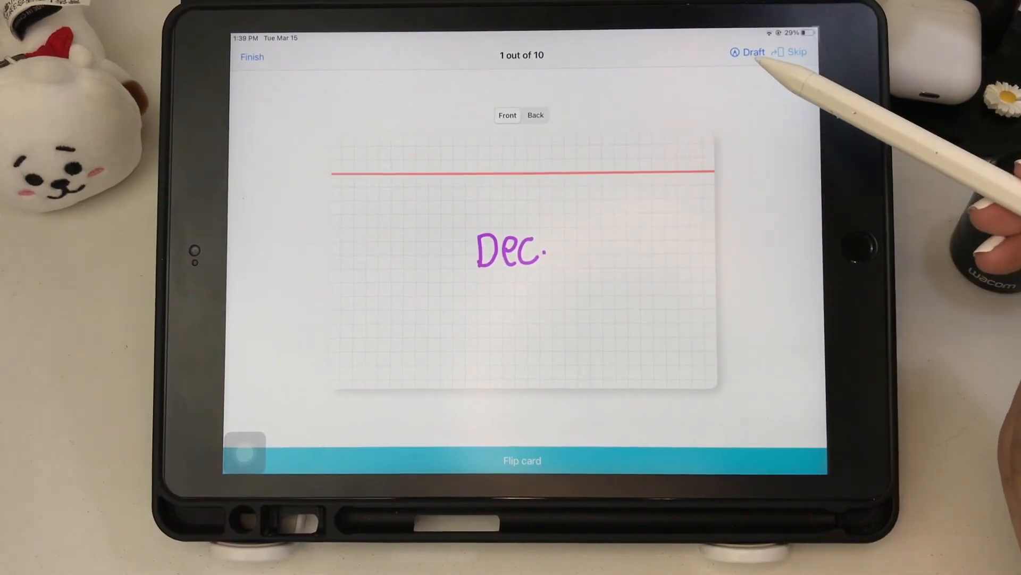
{"action": "left_click", "coordinate": [752, 51]}
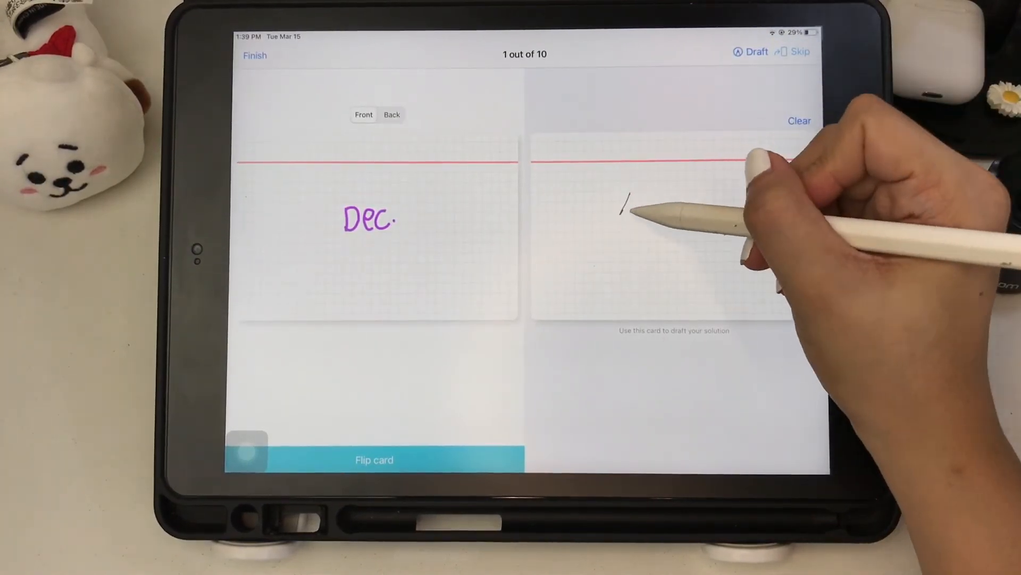
- Flip the first card, rate the recall, and reveal the back of the next card
{"action": "left_click", "coordinate": [373, 460]}
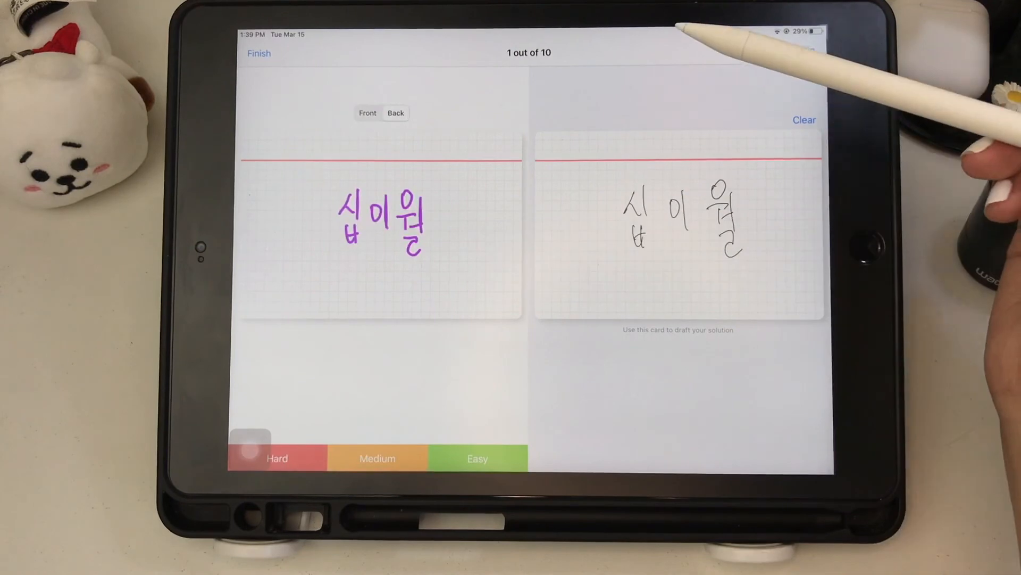
{"action": "left_click", "coordinate": [478, 458]}
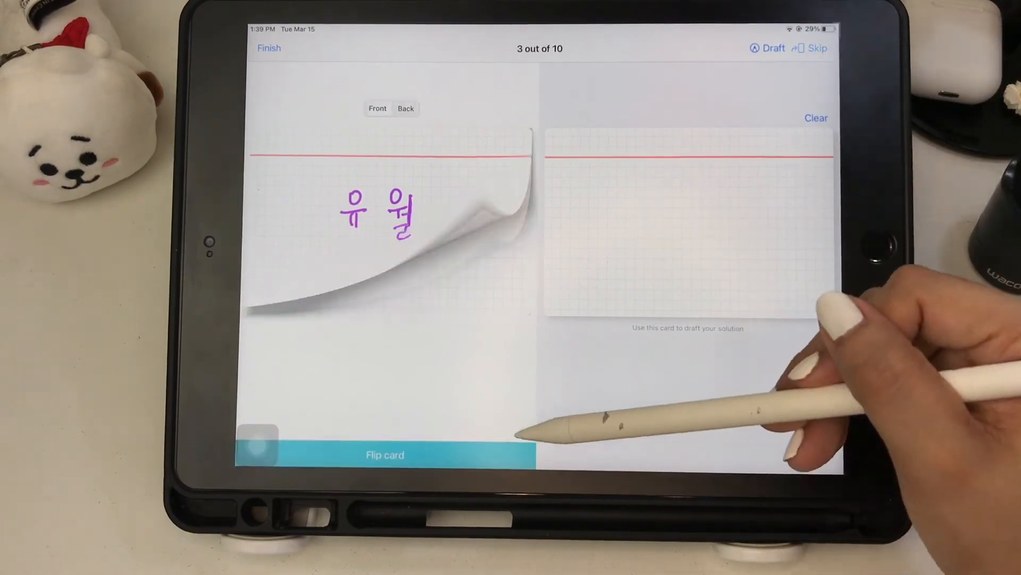
{"action": "left_click", "coordinate": [384, 454]}
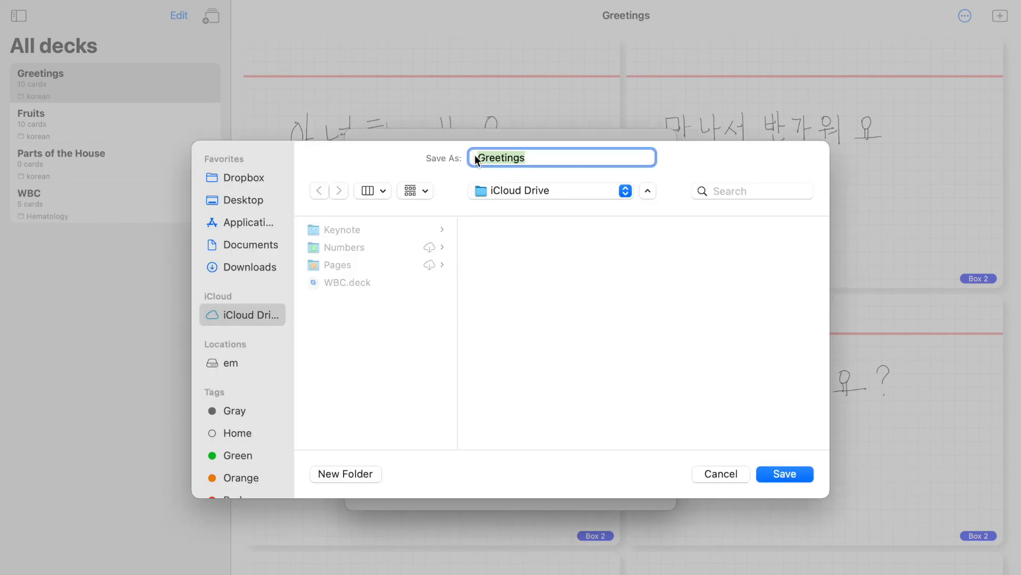
- Save the Greetings deck backup to iCloud Drive and leave Deck Preferences
{"action": "left_click", "coordinate": [720, 473]}
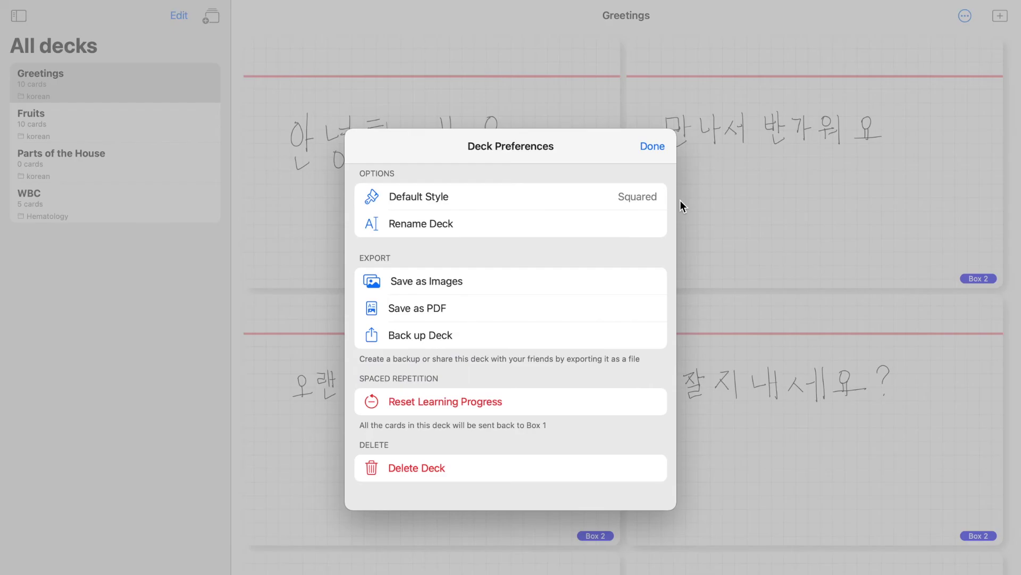
{"action": "left_click", "coordinate": [652, 146]}
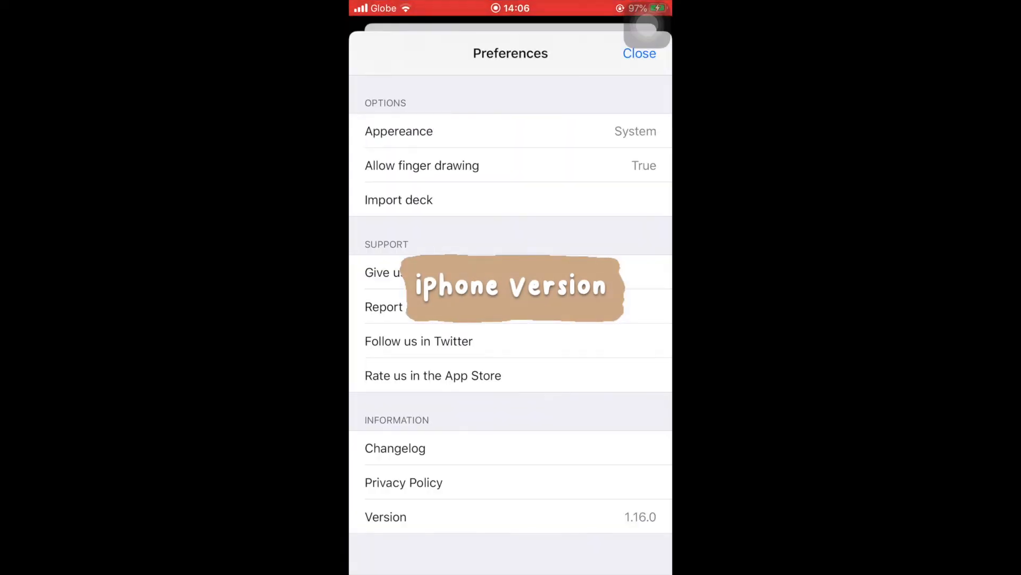
- Import KOREAN Greetings.deck from iCloud Drive on the iPhone and return to the deck list
{"action": "left_click", "coordinate": [399, 199]}
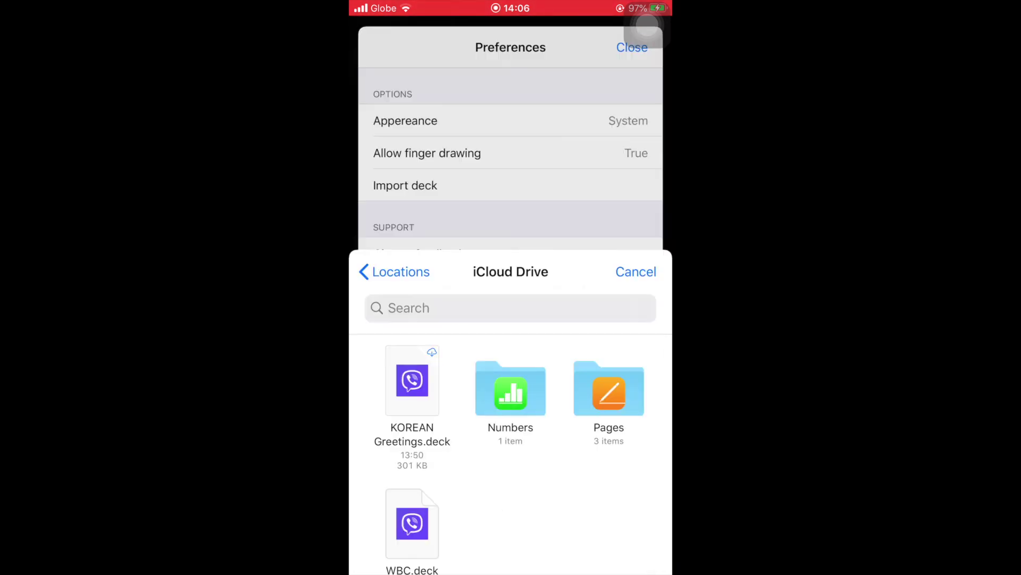
{"action": "left_click", "coordinate": [636, 271]}
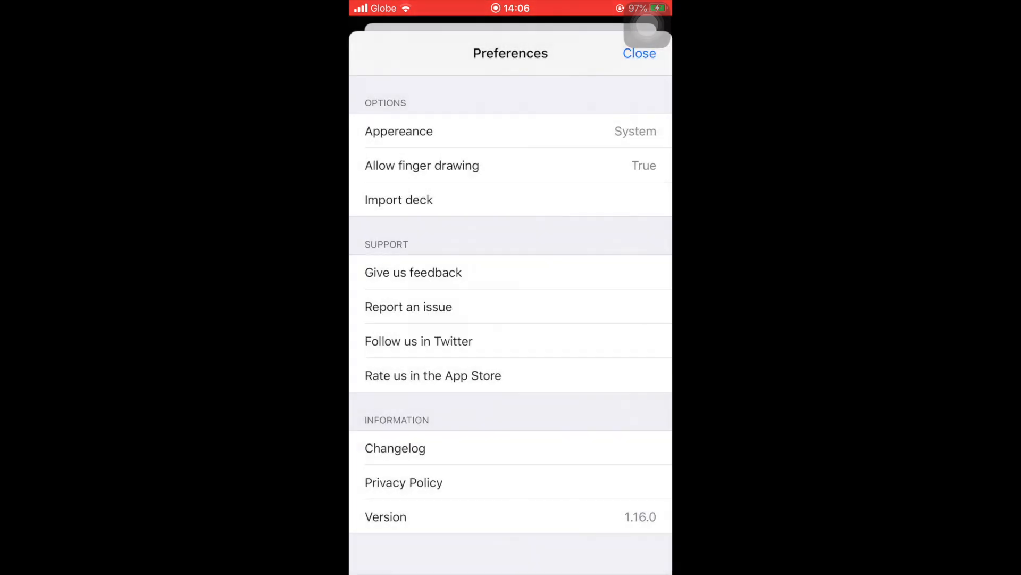
{"action": "left_click", "coordinate": [639, 53]}
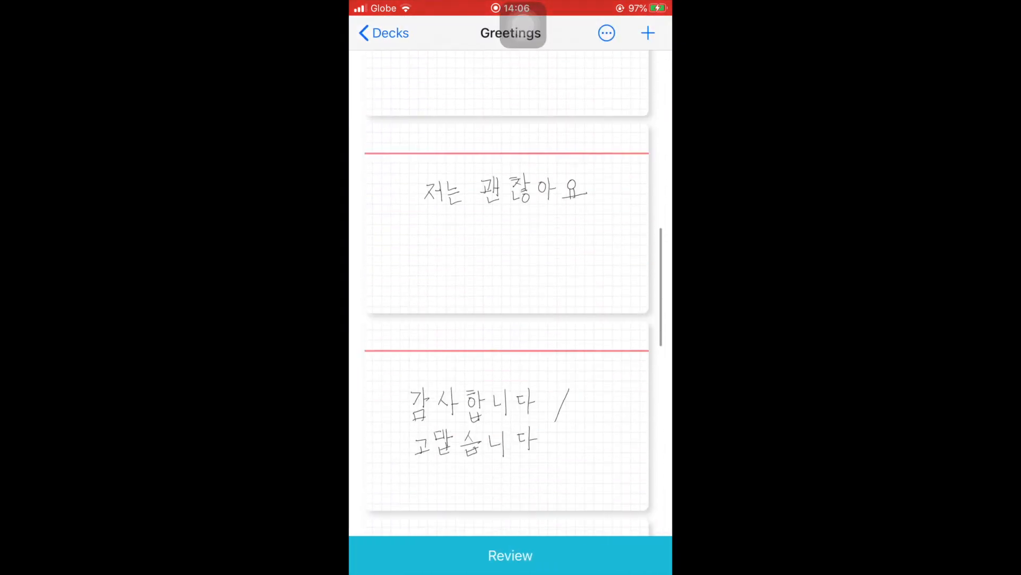
{"action": "scroll", "scroll_direction": "down", "scroll_amount": 3}
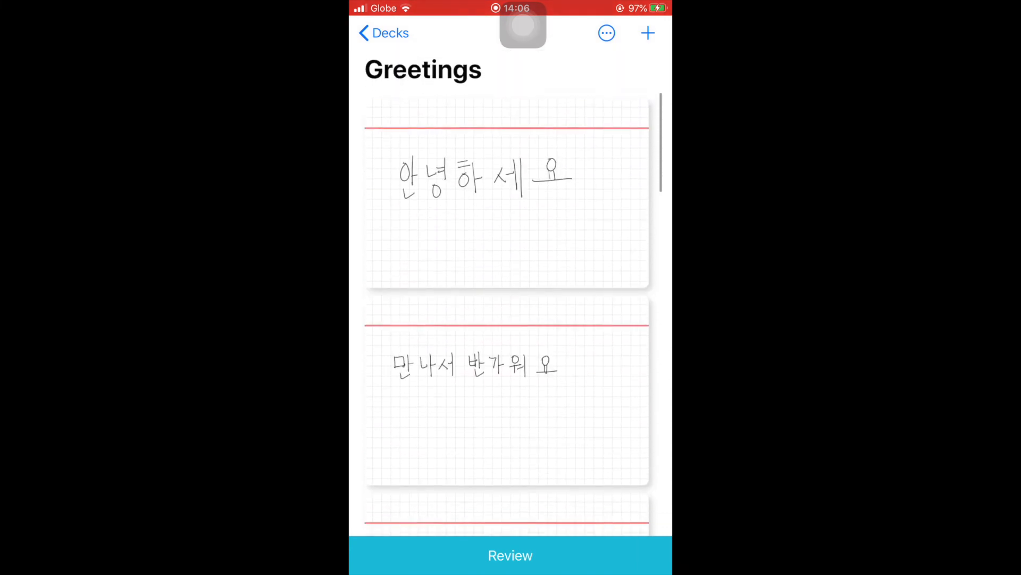
{"action": "left_click", "coordinate": [383, 33]}
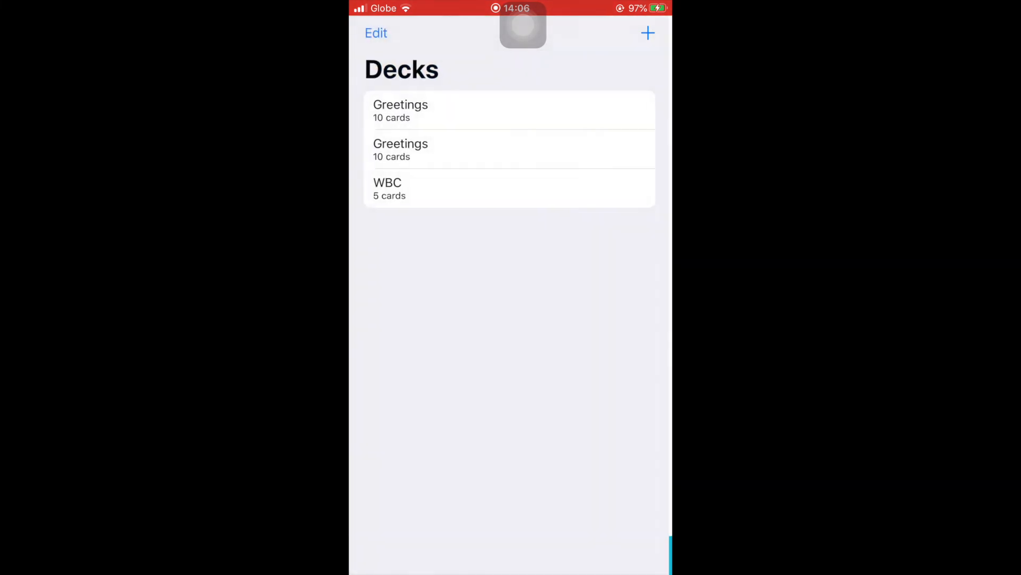
- Create a new deck named Korean on the iPhone and save it
{"action": "left_click", "coordinate": [376, 33]}
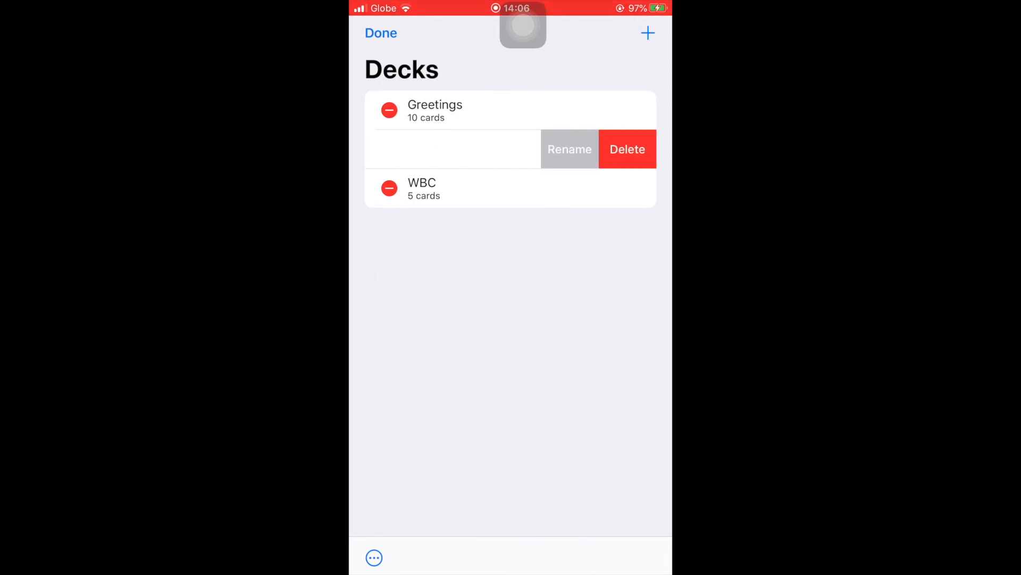
{"action": "left_click", "coordinate": [381, 33]}
{"action": "type", "text": "Kore"}
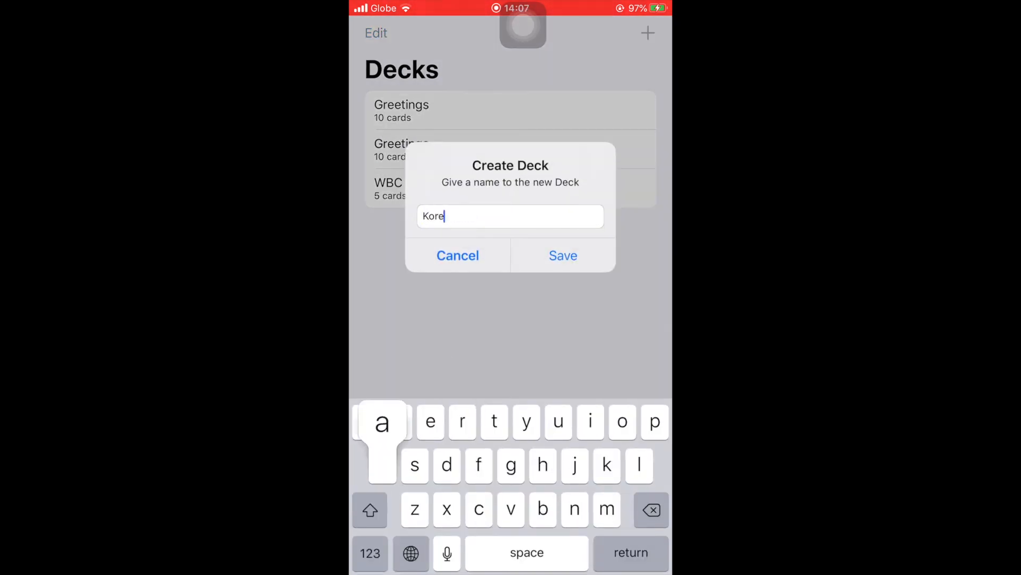
{"action": "left_click", "coordinate": [562, 255]}
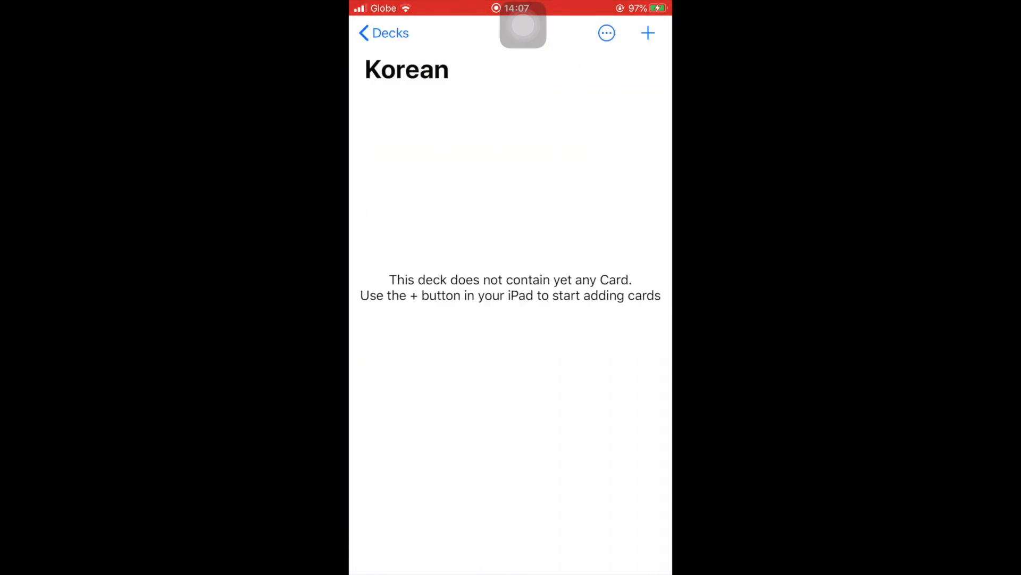
- Try adding a card, dismiss the companion-app warning, and go to the Korean deck's preferences
{"action": "left_click", "coordinate": [648, 33]}
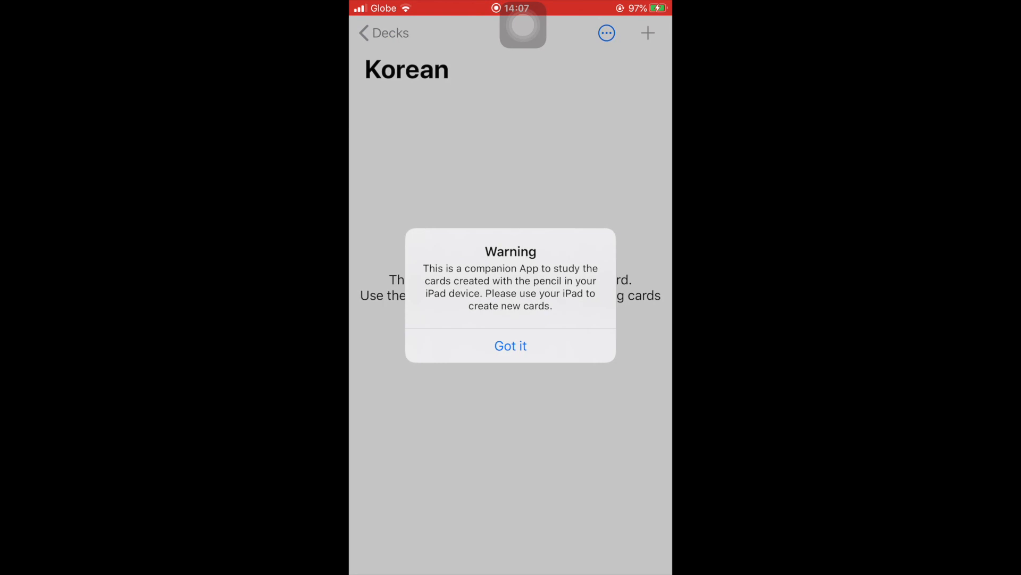
{"action": "left_click", "coordinate": [510, 345]}
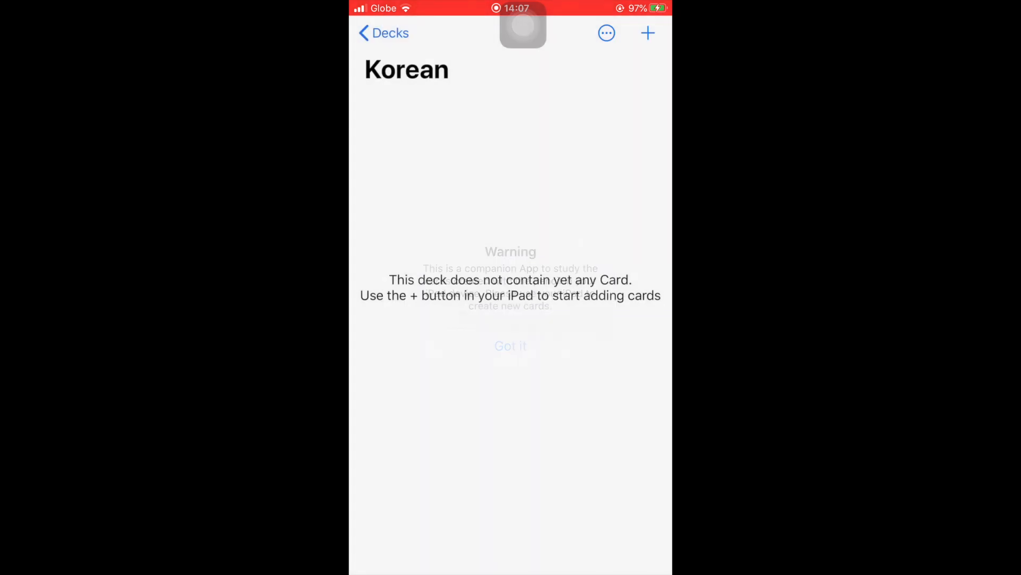
{"action": "left_click", "coordinate": [605, 33]}
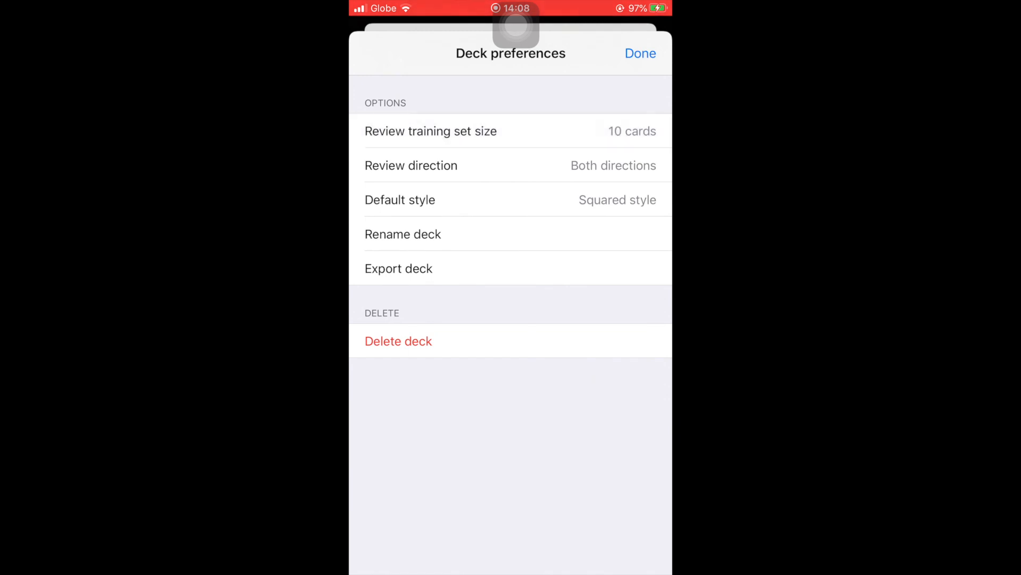
- Leave Deck preferences and run the review to card 7, flipping it to show What's your name?
{"action": "left_click", "coordinate": [640, 53]}
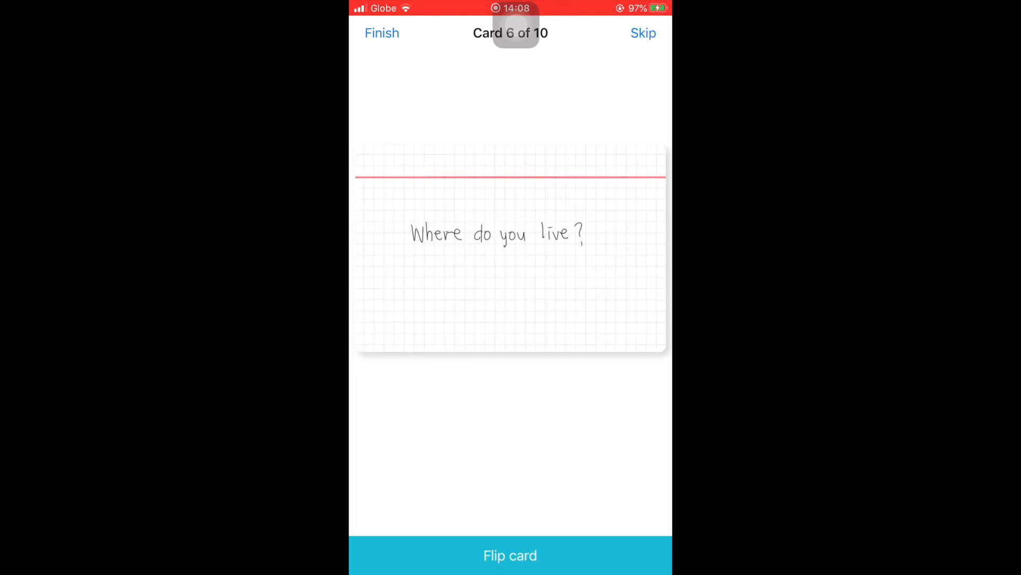
{"action": "left_click", "coordinate": [510, 556]}
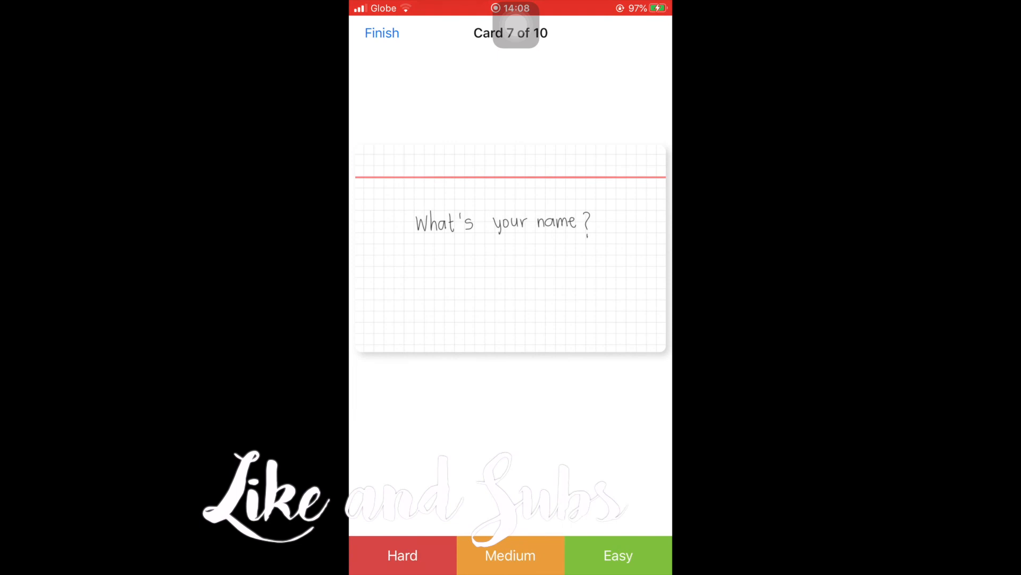